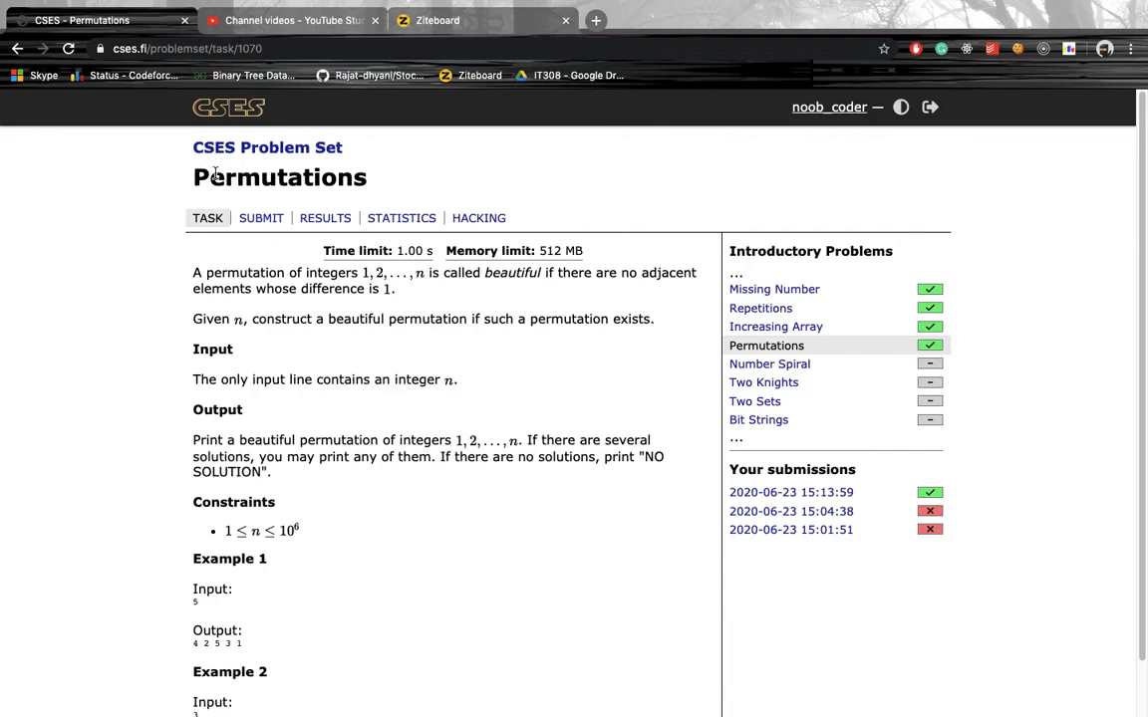
pyautogui.moveTo(575, 270)
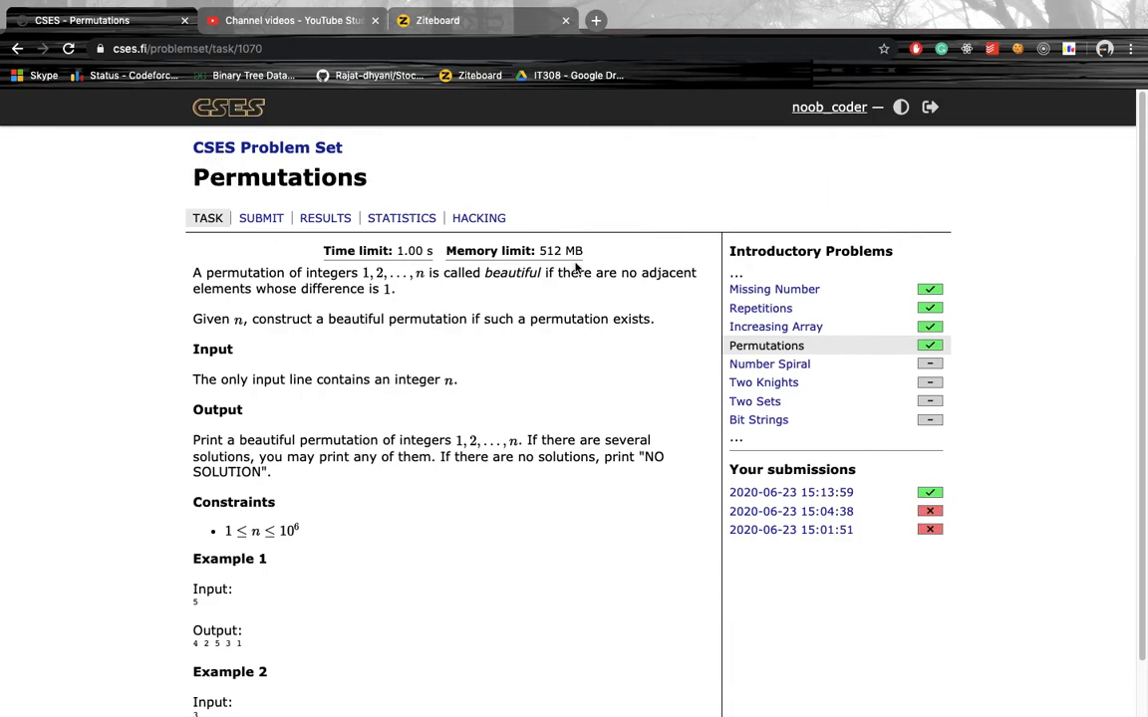
pyautogui.moveTo(445, 292)
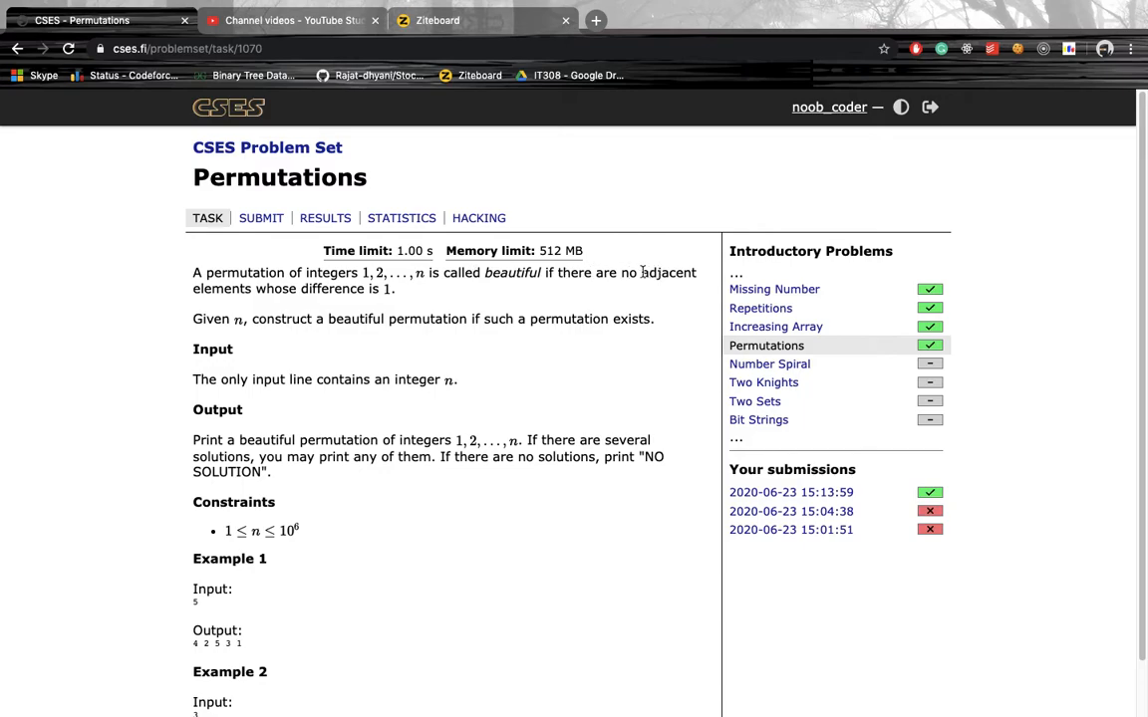
pyautogui.moveTo(298, 424)
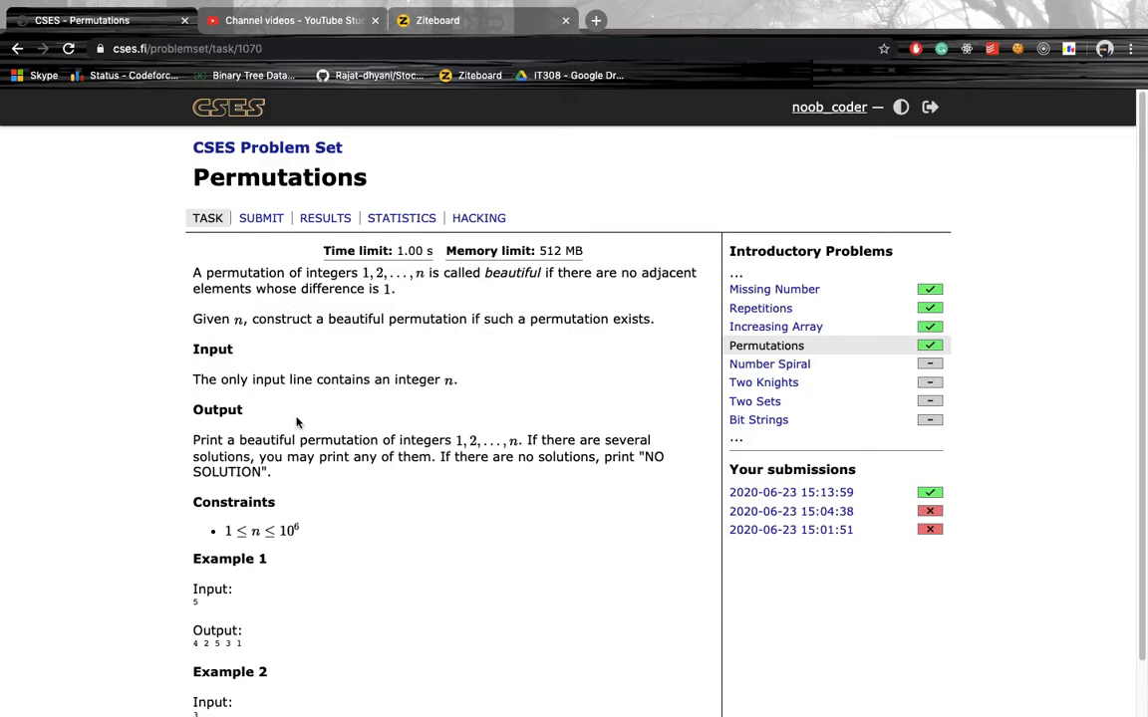
pyautogui.moveTo(482, 299)
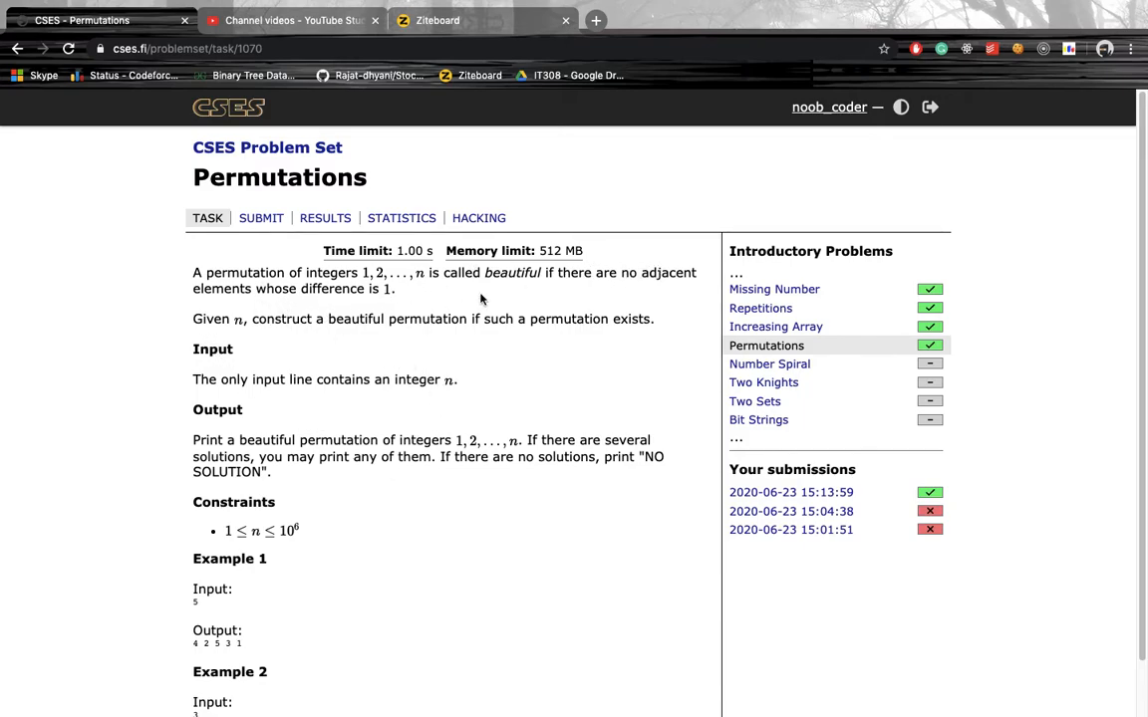
# Read through the CSES Permutations statement and examples, then switch to Ziteboard.
pyautogui.scroll(-3)
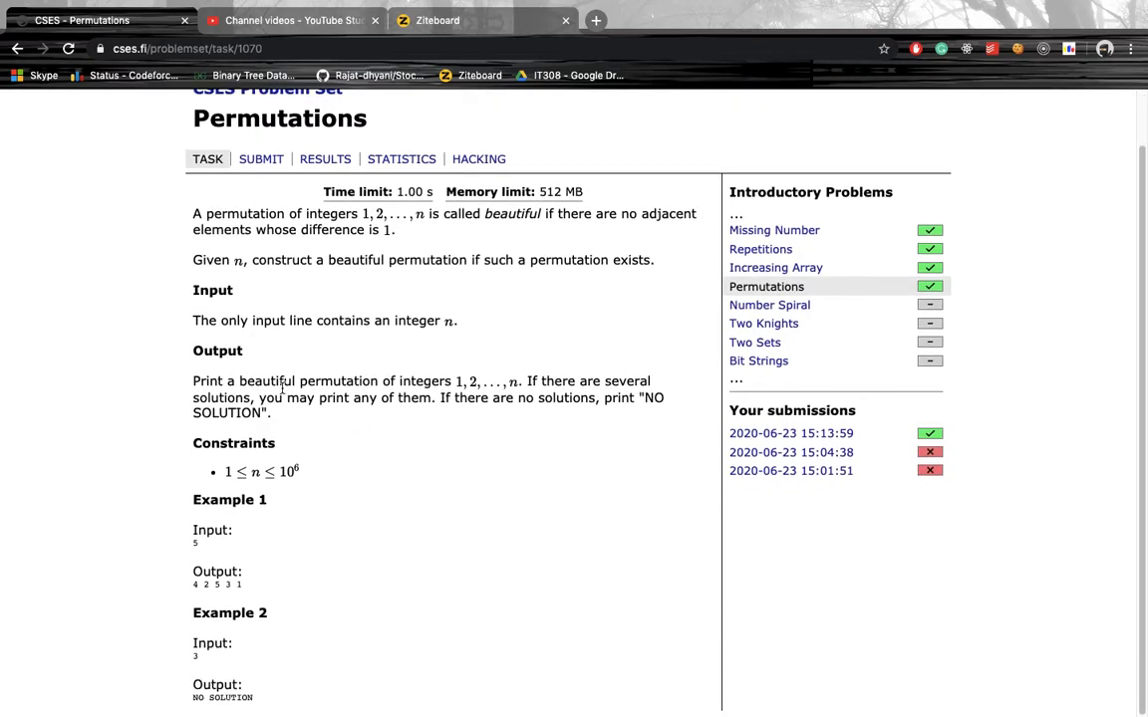
pyautogui.scroll(3)
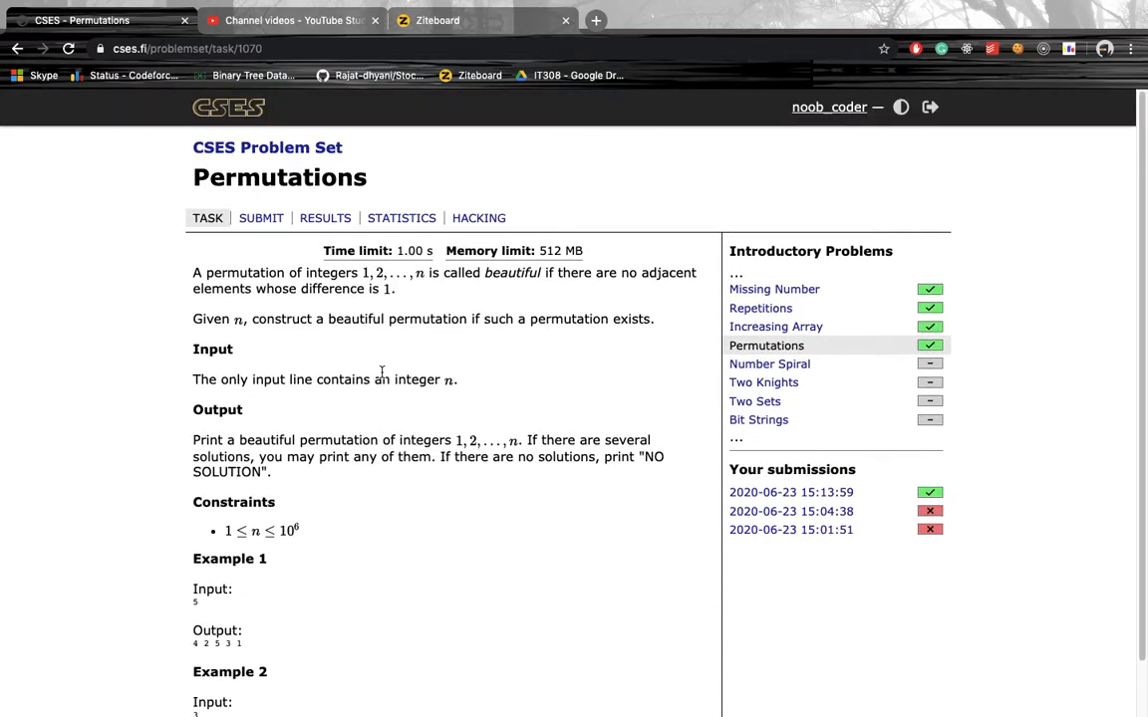
pyautogui.scroll(-3)
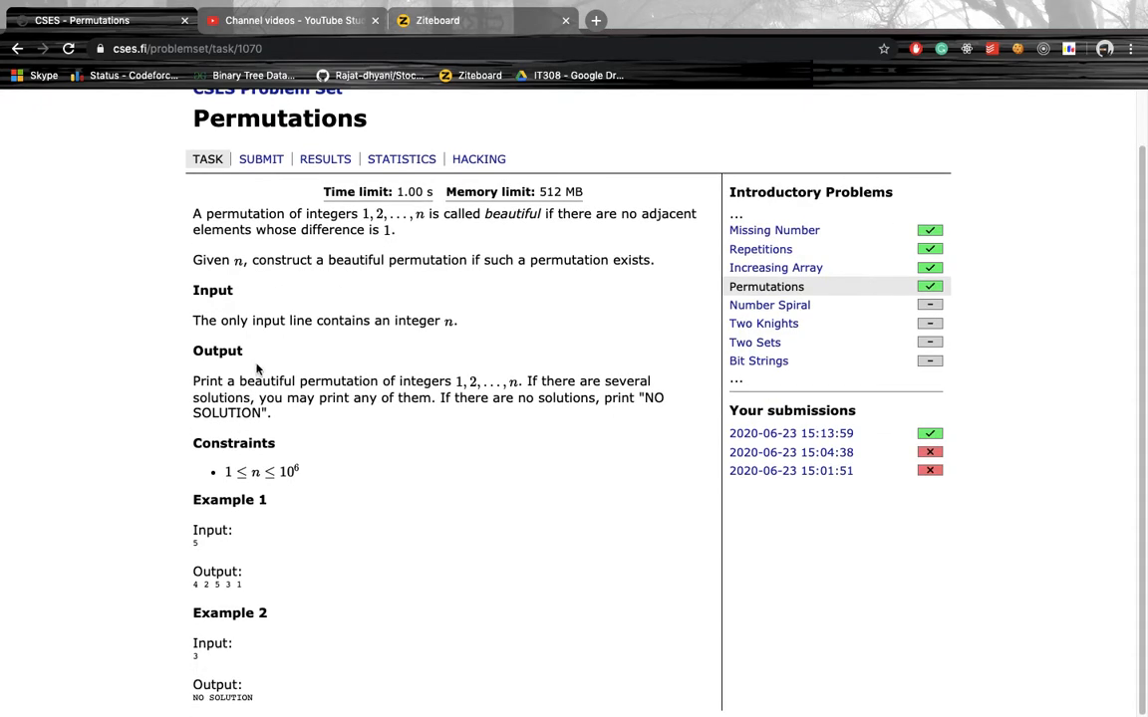
pyautogui.moveTo(440, 373)
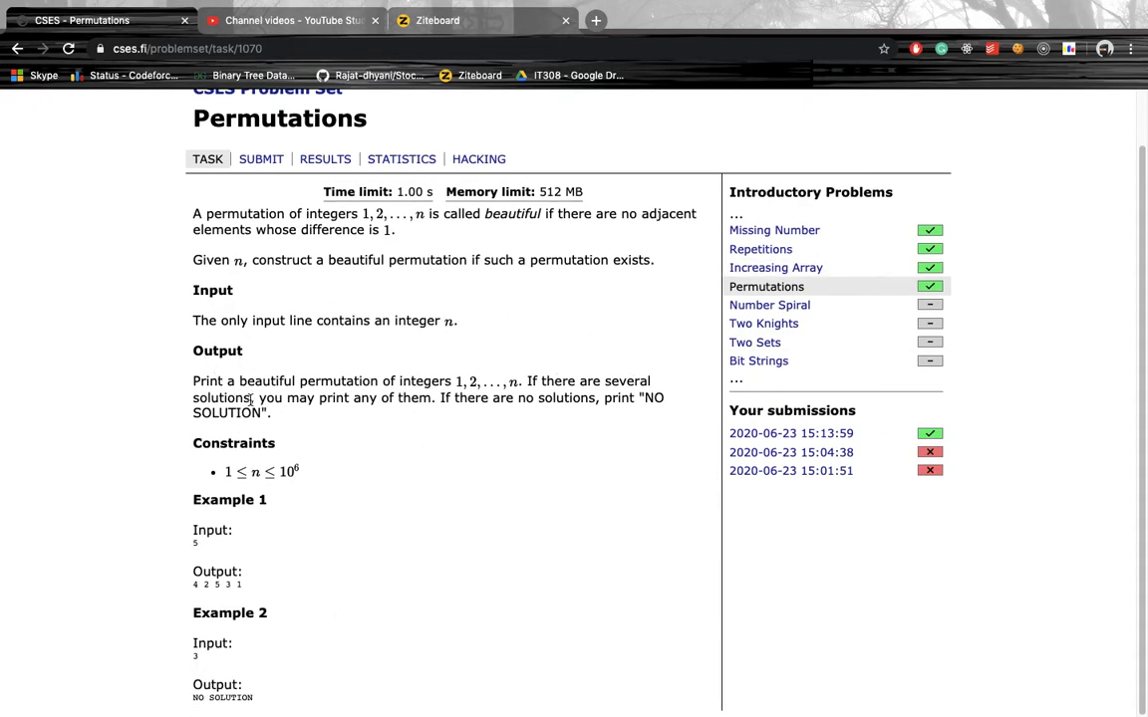
pyautogui.moveTo(433, 317)
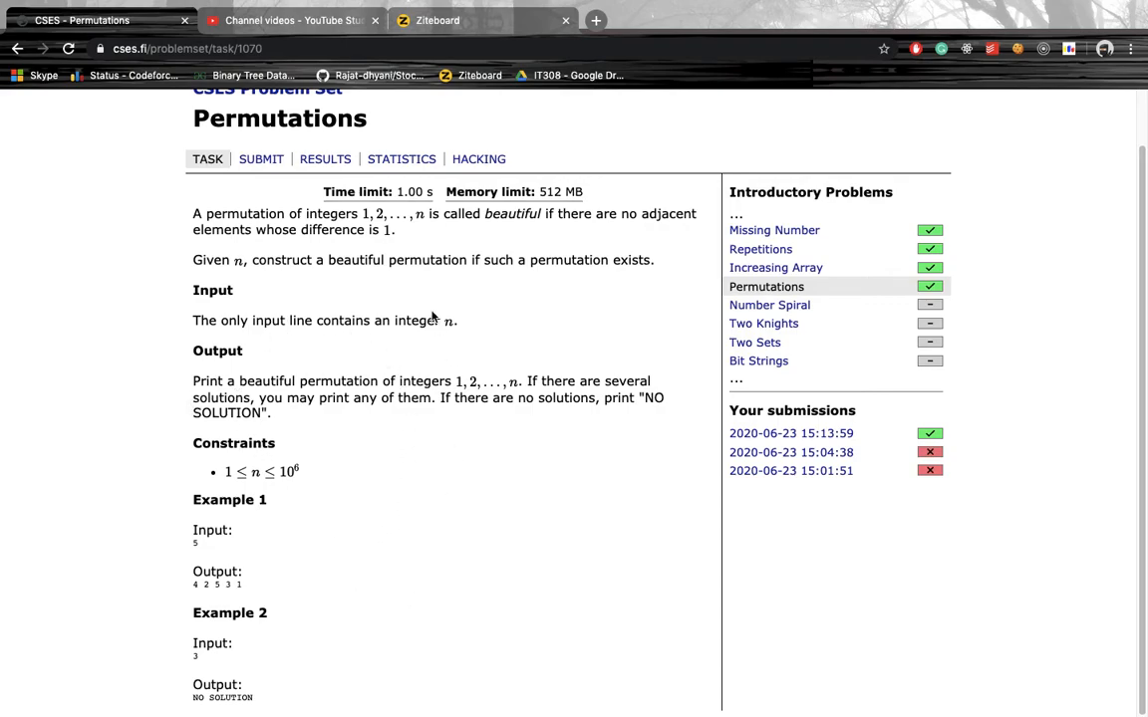
pyautogui.moveTo(204, 643)
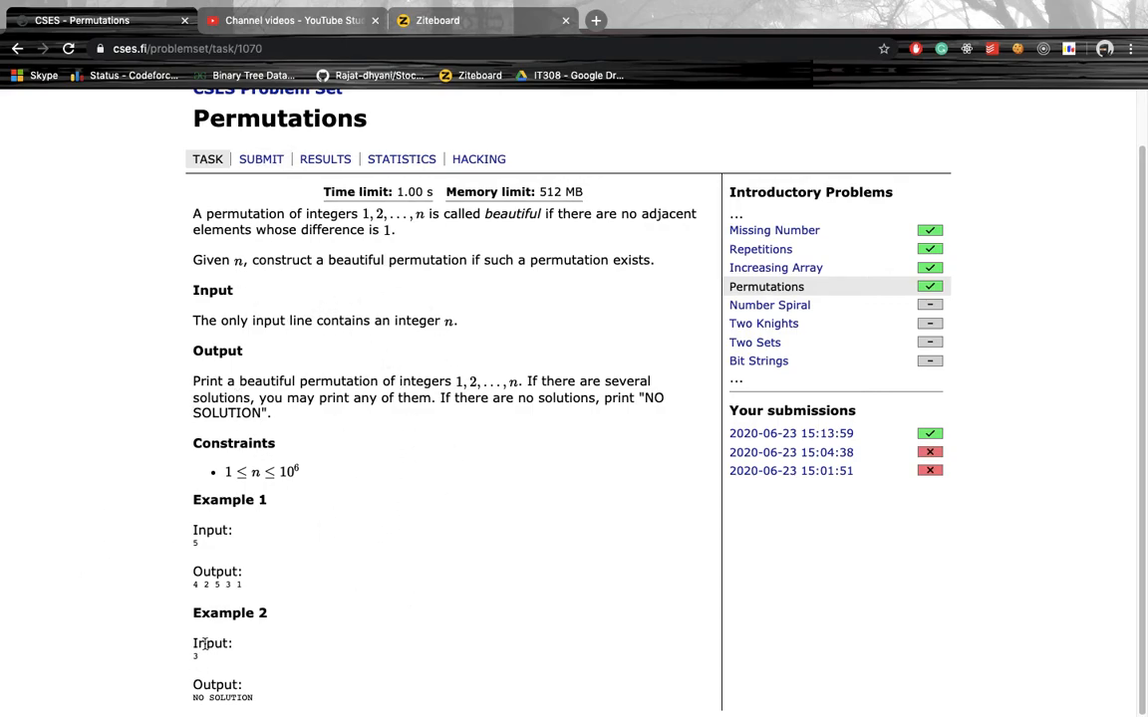
pyautogui.moveTo(193, 213); pyautogui.dragTo(262, 438)
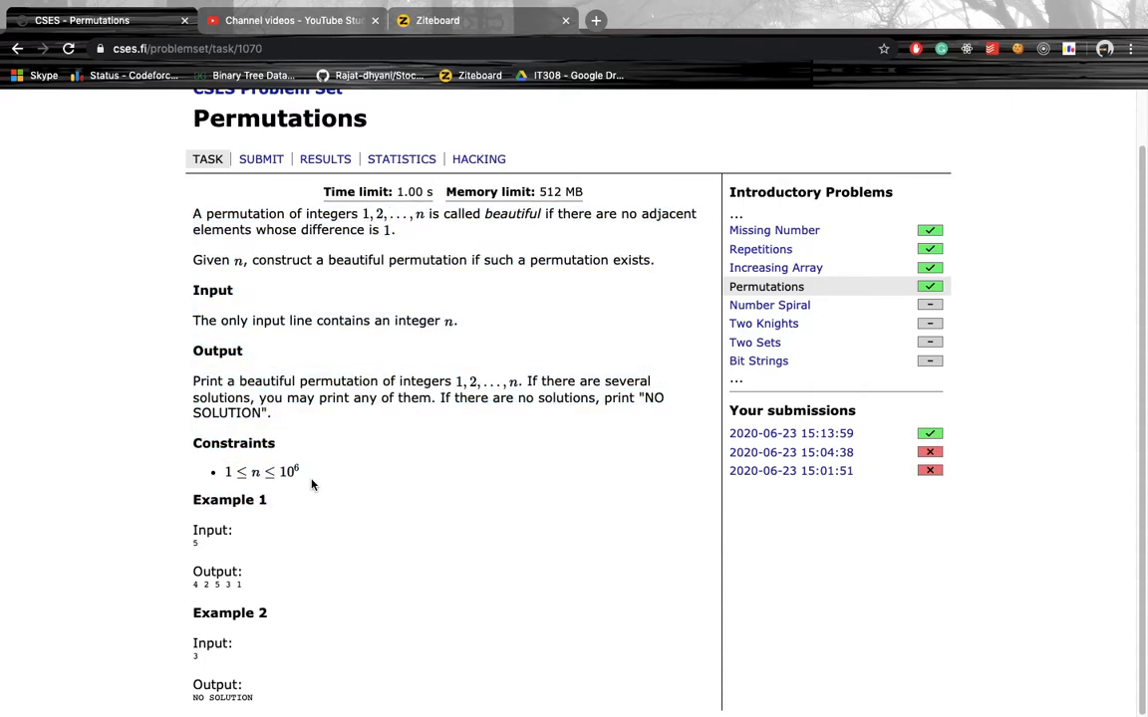
pyautogui.moveTo(368, 376)
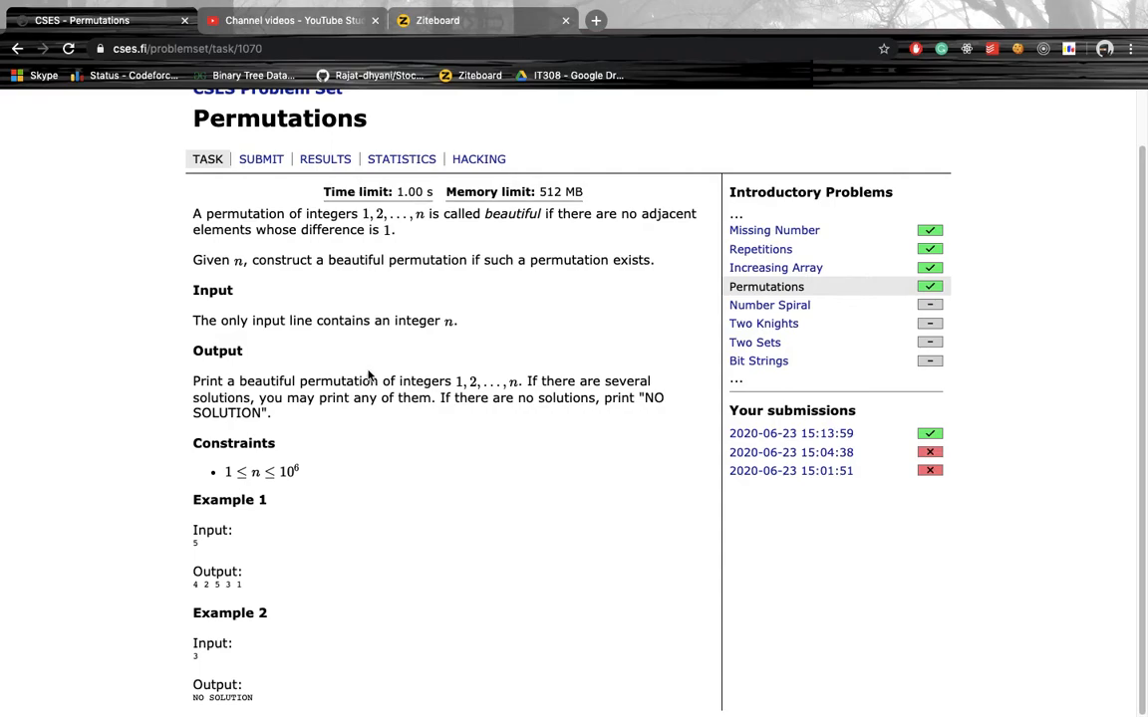
pyautogui.moveTo(248, 301)
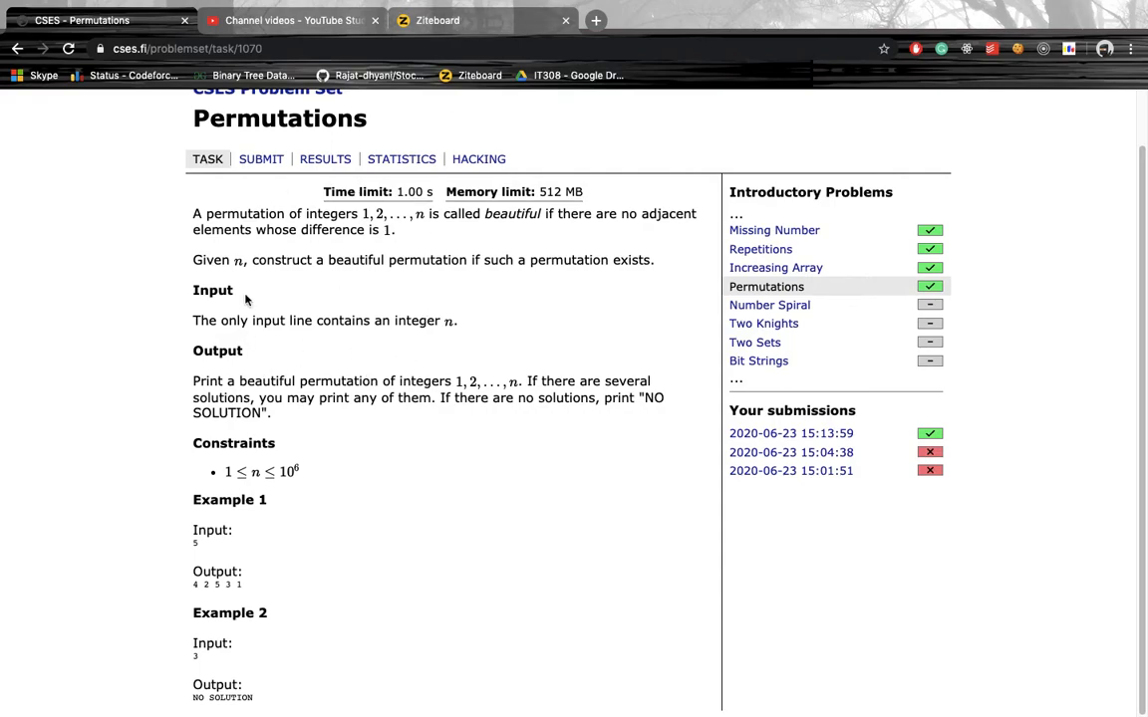
pyautogui.moveTo(390, 176)
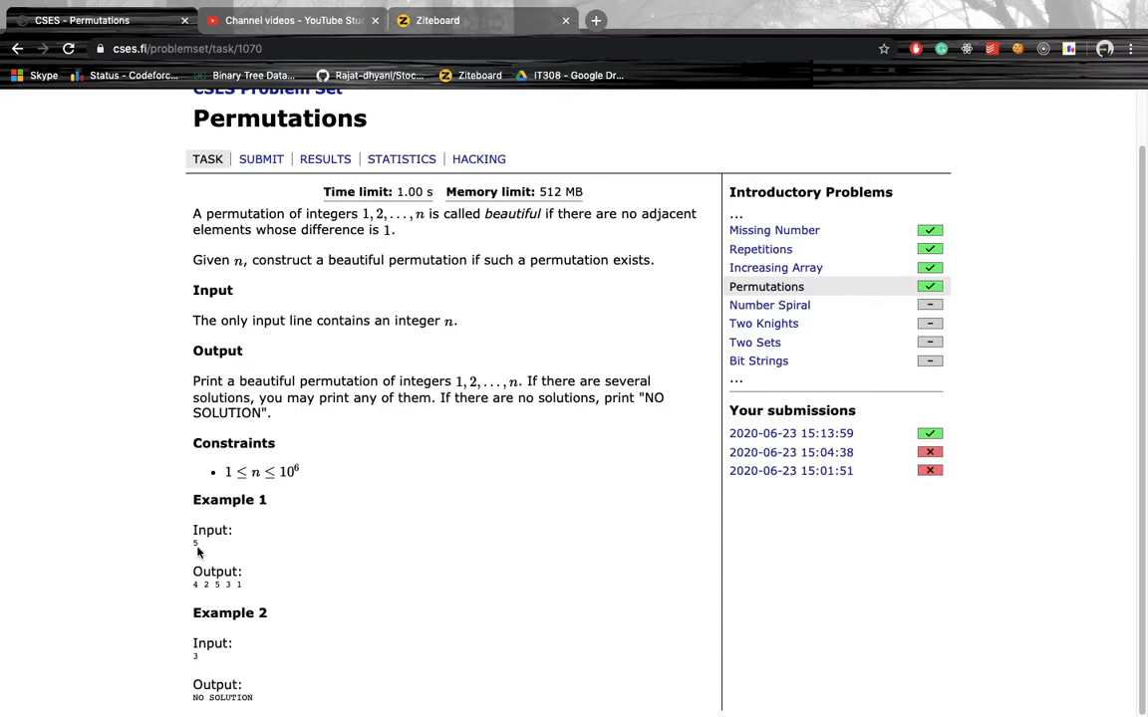
pyautogui.click(437, 19)
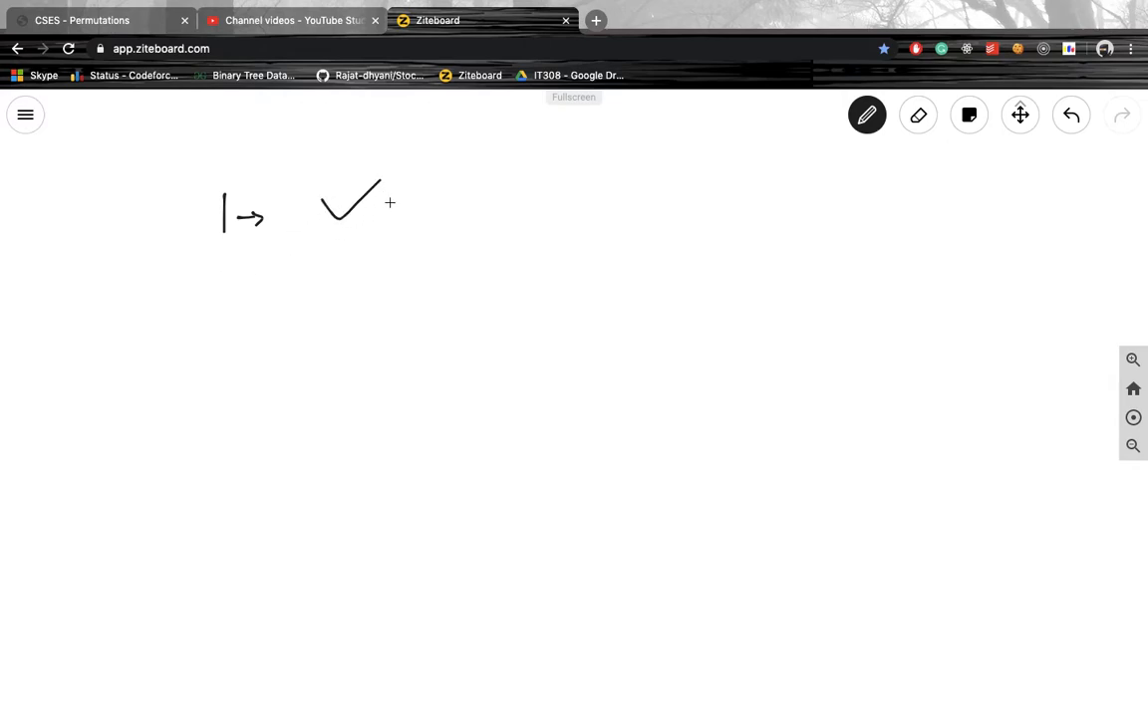
# Sketch cases 1 to 3 with arrows: 1 gets a tick and 1, cases 2 and 3 crossed out.
pyautogui.moveTo(414, 191); pyautogui.dragTo(423, 221)
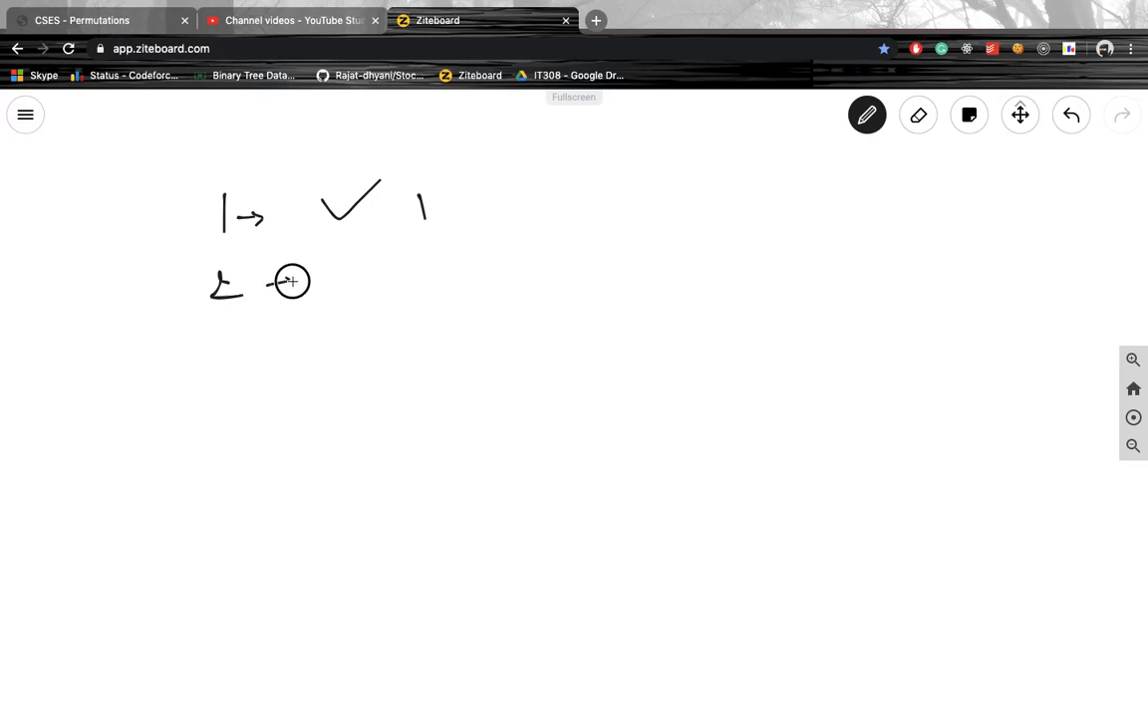
pyautogui.moveTo(269, 286); pyautogui.dragTo(293, 286)
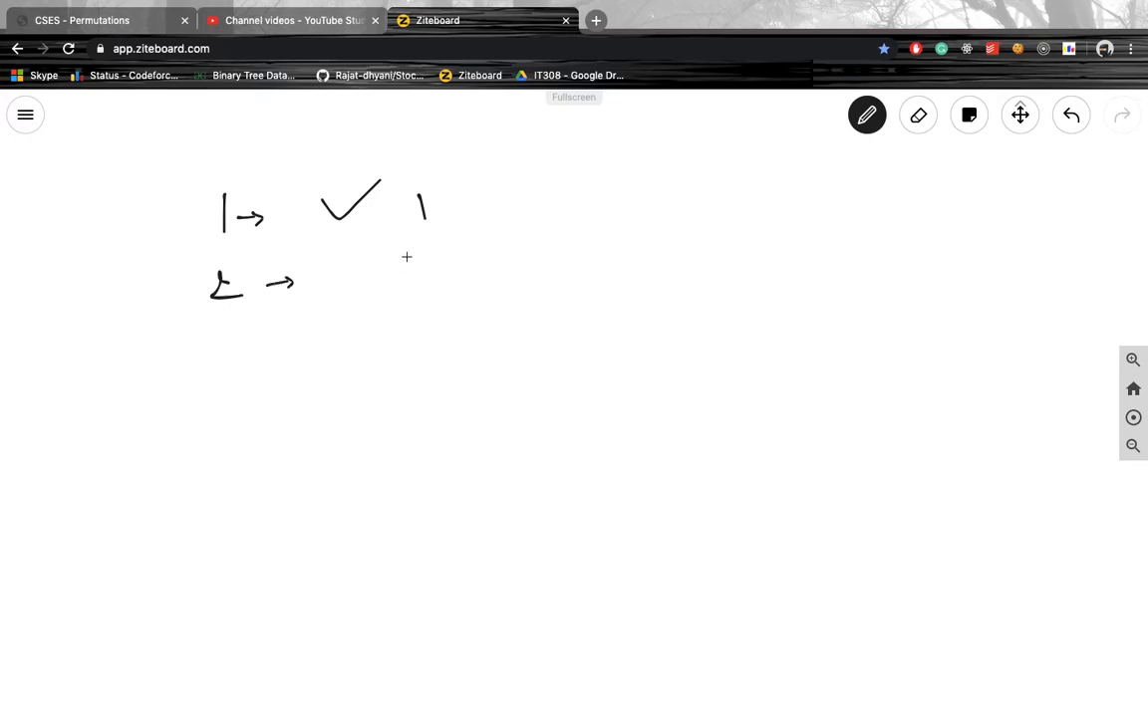
pyautogui.moveTo(350, 259)
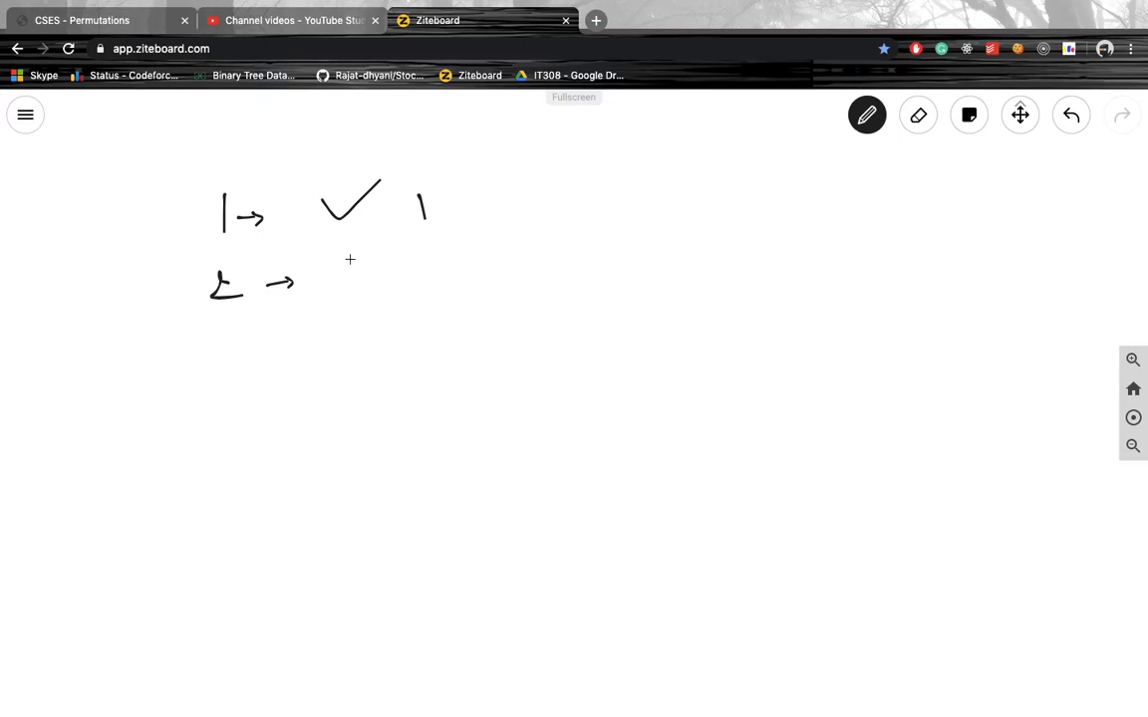
pyautogui.moveTo(339, 264); pyautogui.dragTo(378, 293)
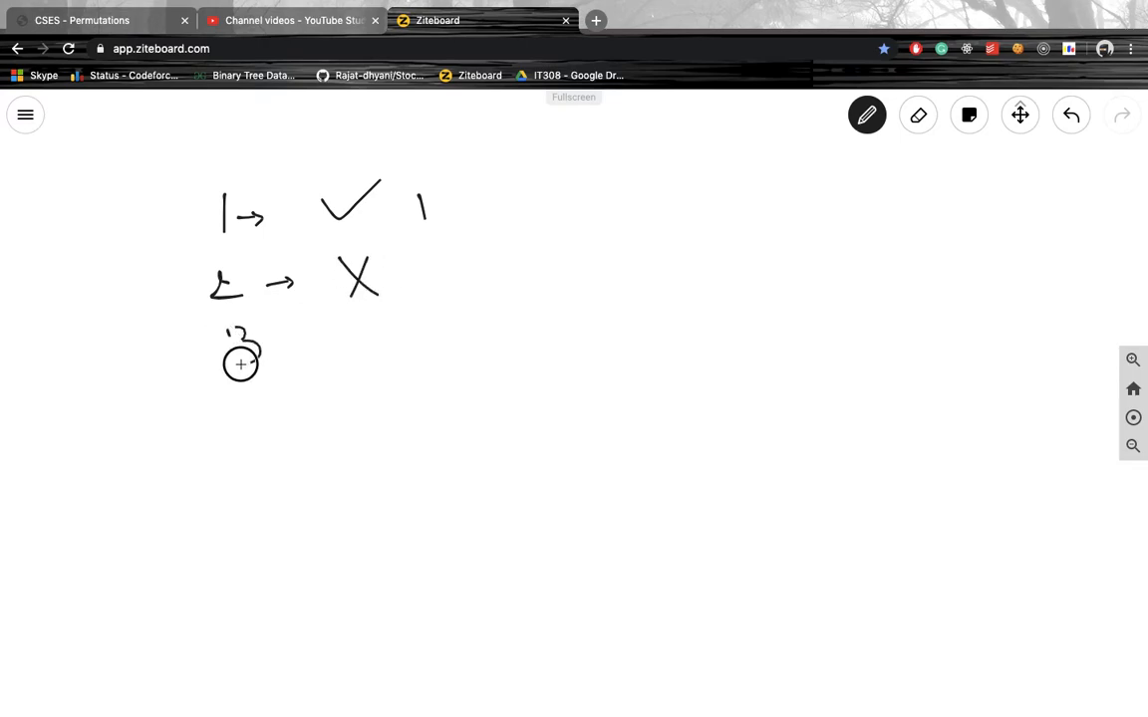
pyautogui.moveTo(259, 339); pyautogui.dragTo(309, 336)
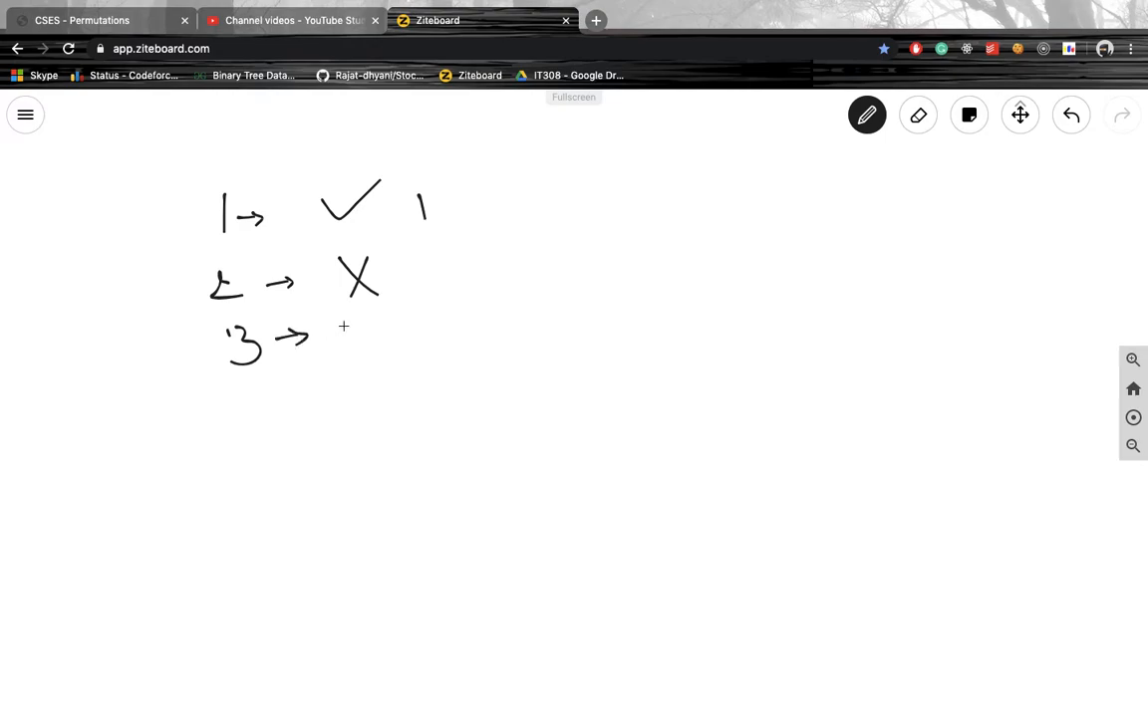
pyautogui.moveTo(344, 329); pyautogui.dragTo(358, 344)
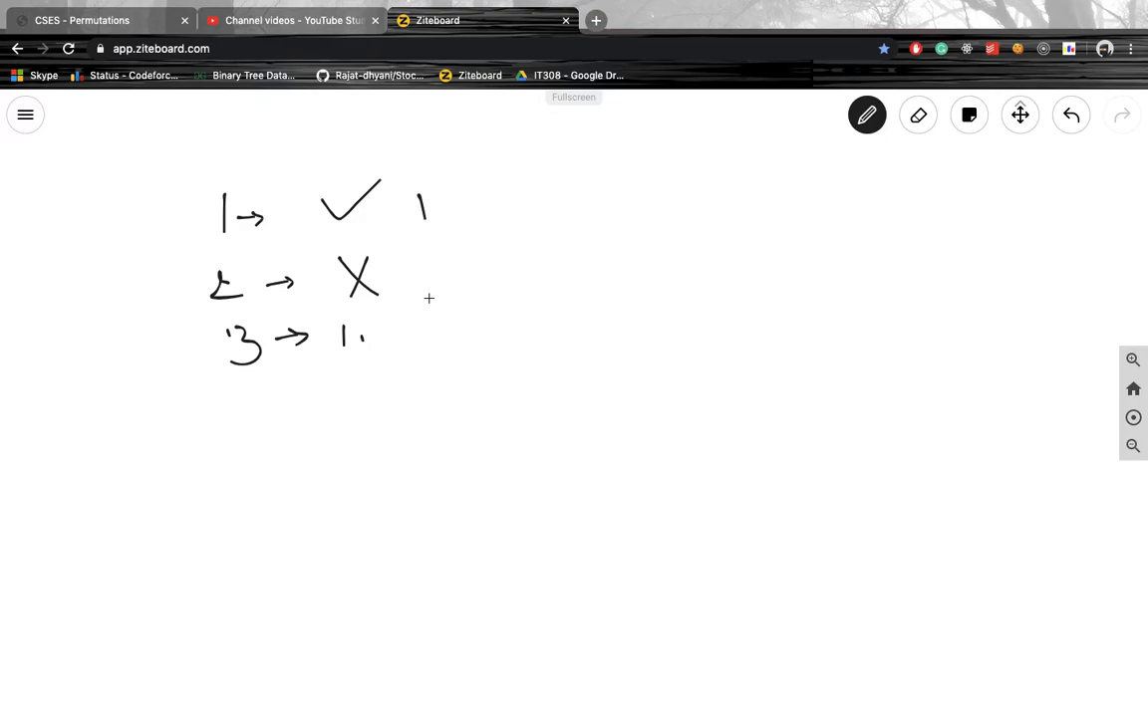
pyautogui.moveTo(379, 333)
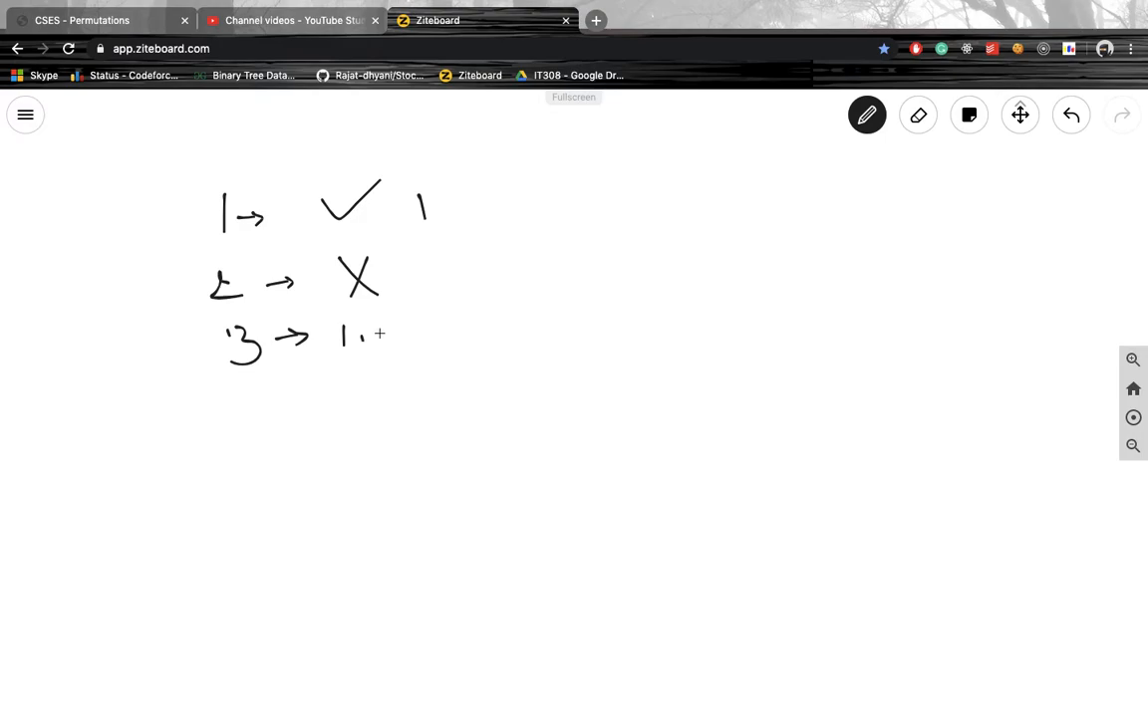
pyautogui.moveTo(490, 338)
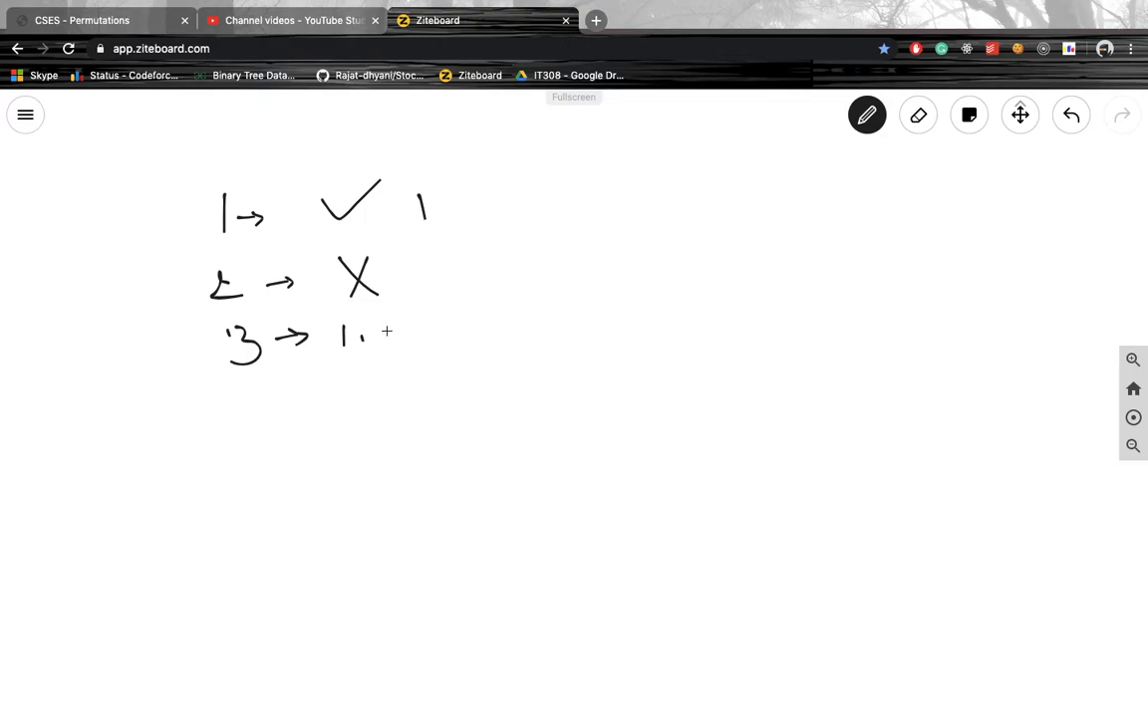
pyautogui.moveTo(383, 324); pyautogui.dragTo(409, 354)
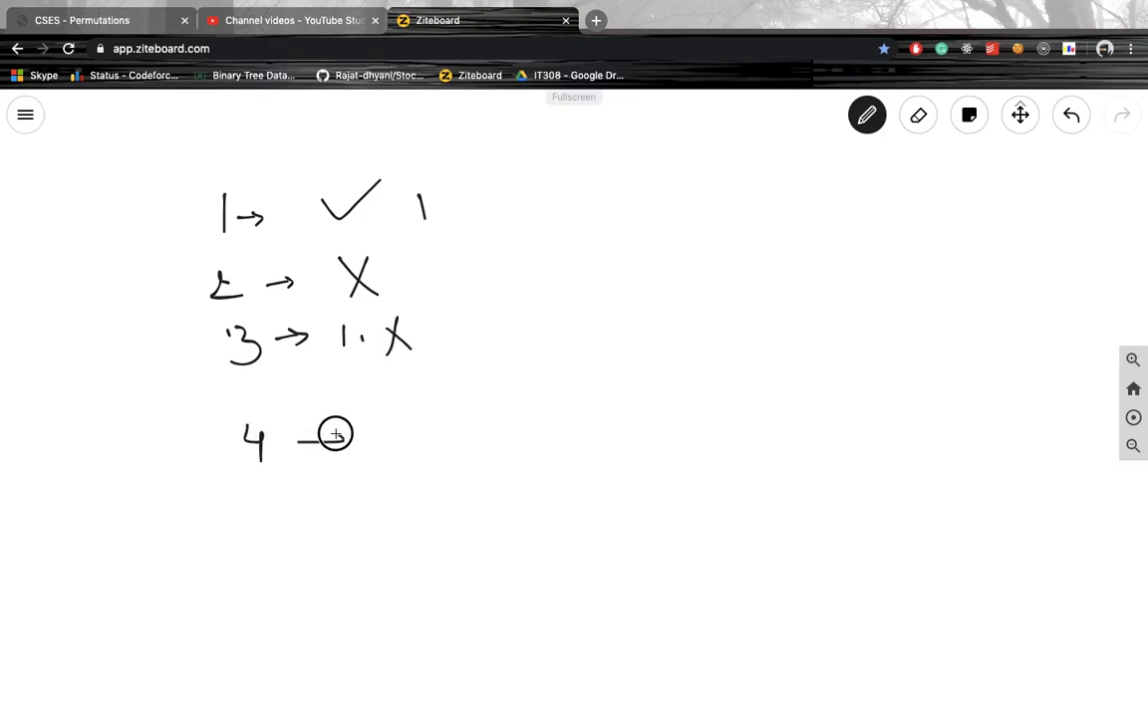
# Start case 4 with an arrow and a crossed-out 4 2 attempt.
pyautogui.moveTo(298, 441); pyautogui.dragTo(349, 441)
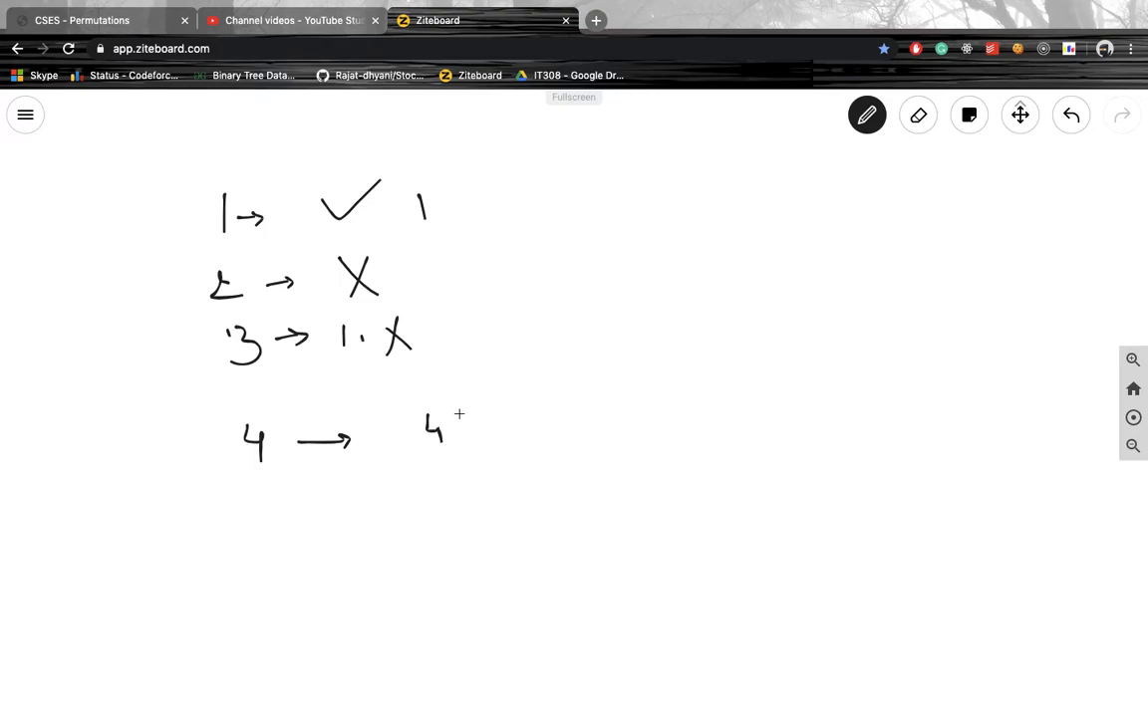
pyautogui.moveTo(454, 418); pyautogui.dragTo(468, 439)
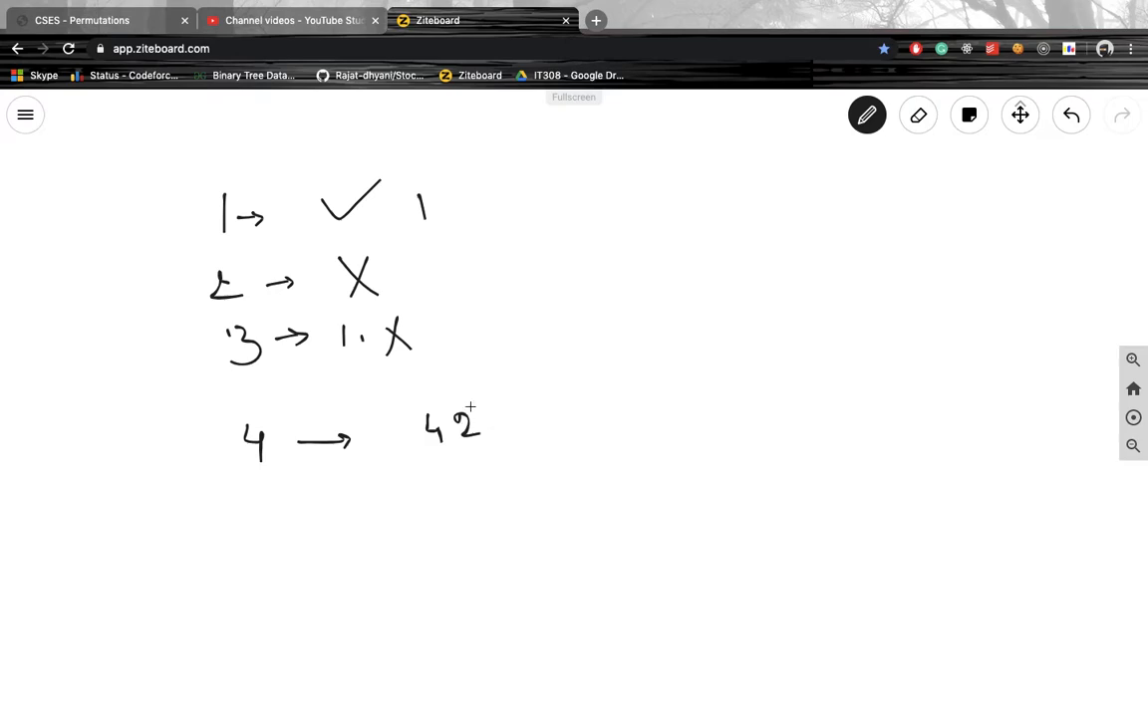
pyautogui.moveTo(502, 423)
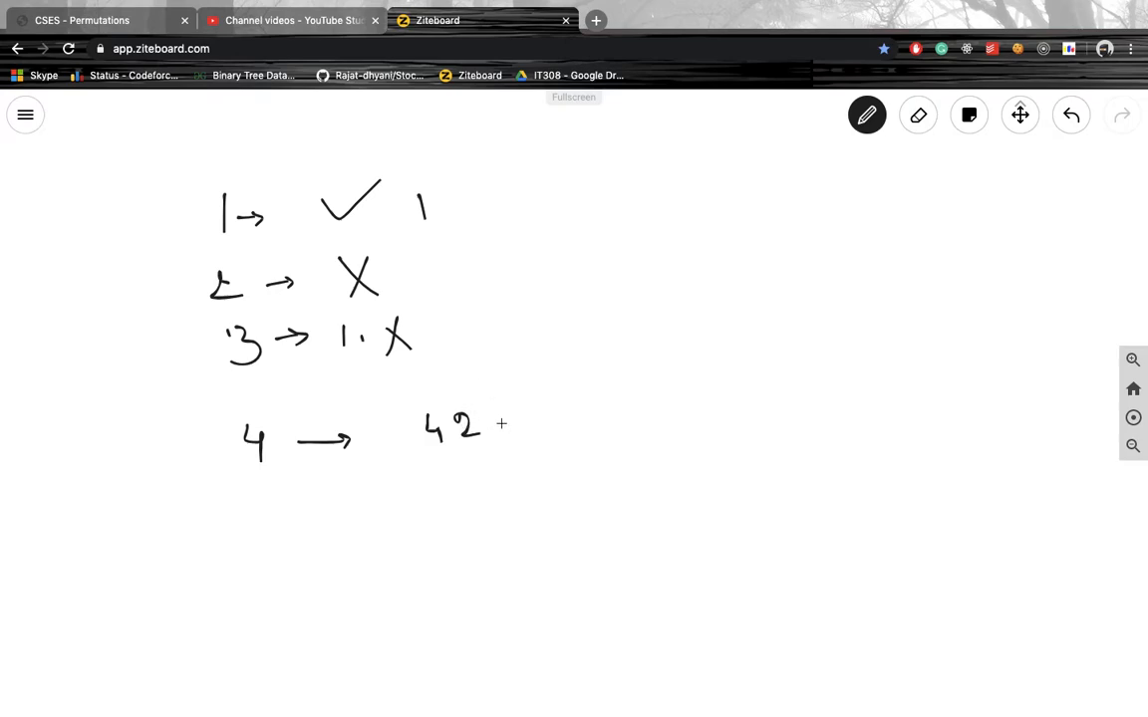
pyautogui.moveTo(488, 409); pyautogui.dragTo(498, 433)
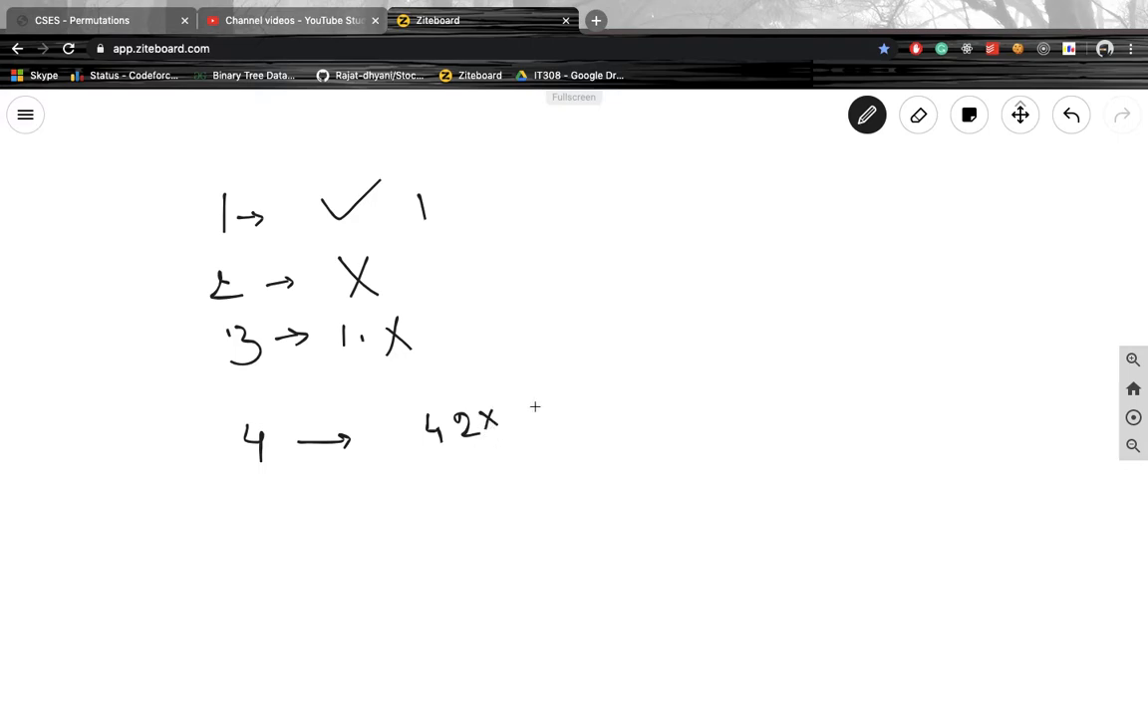
# Write the second case-4 ordering 2 4 1 3.
pyautogui.moveTo(538, 409); pyautogui.dragTo(542, 429)
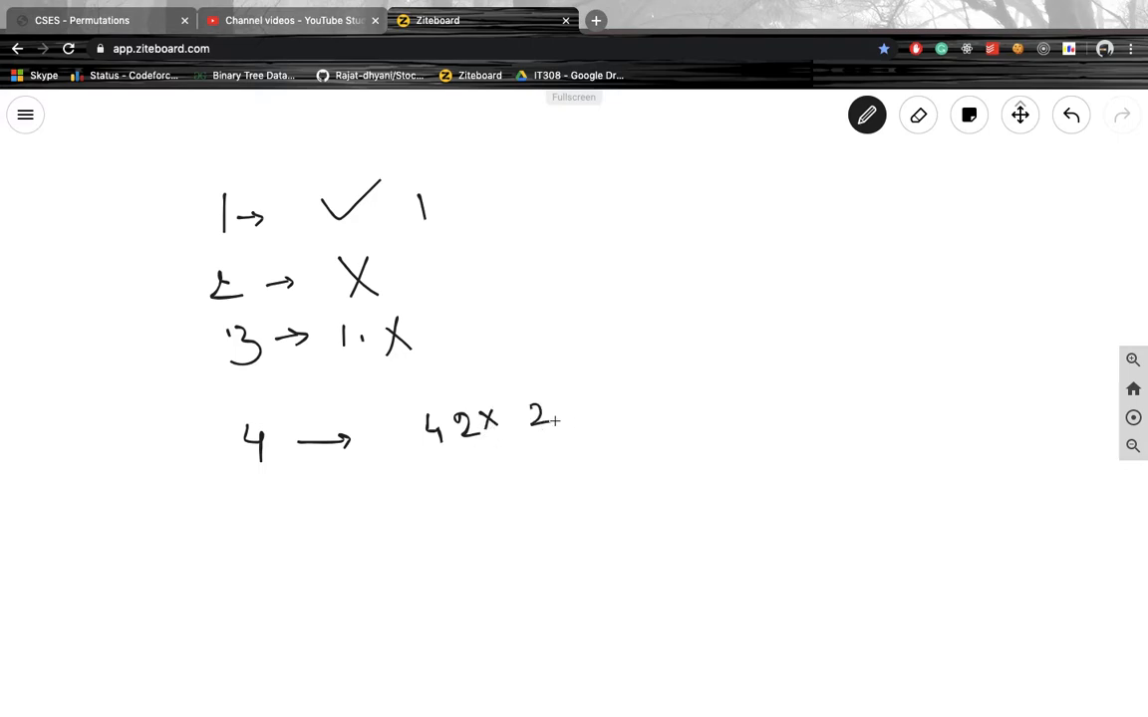
pyautogui.moveTo(558, 419); pyautogui.dragTo(538, 418)
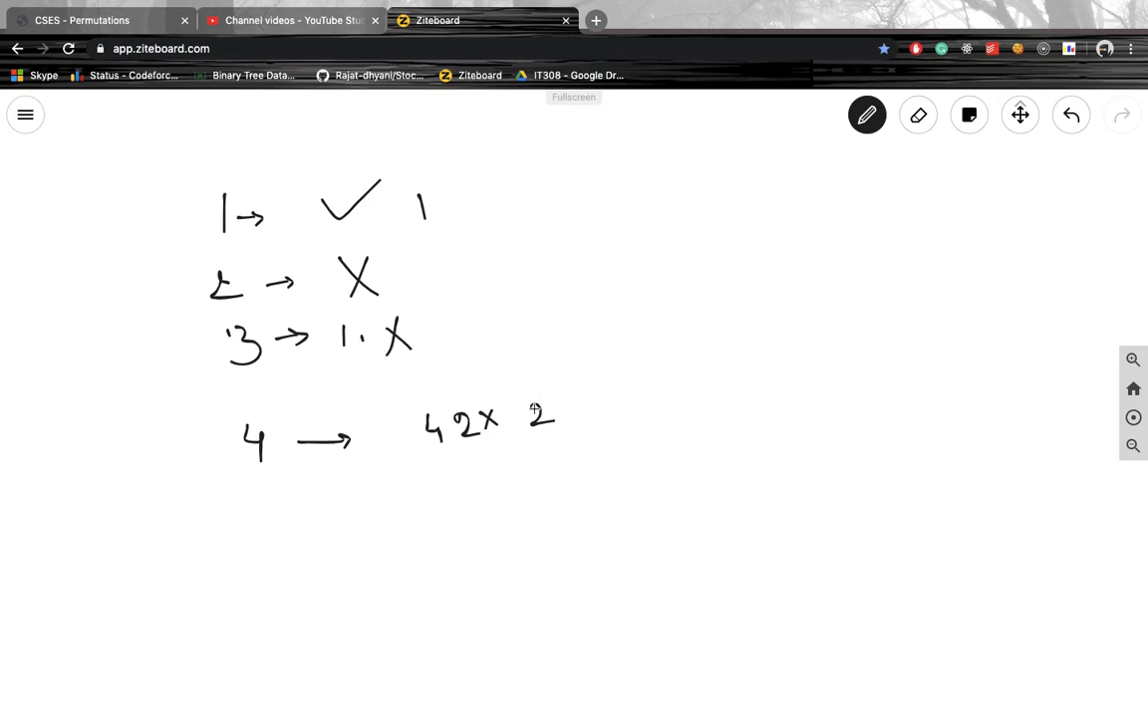
pyautogui.moveTo(546, 413); pyautogui.dragTo(556, 423)
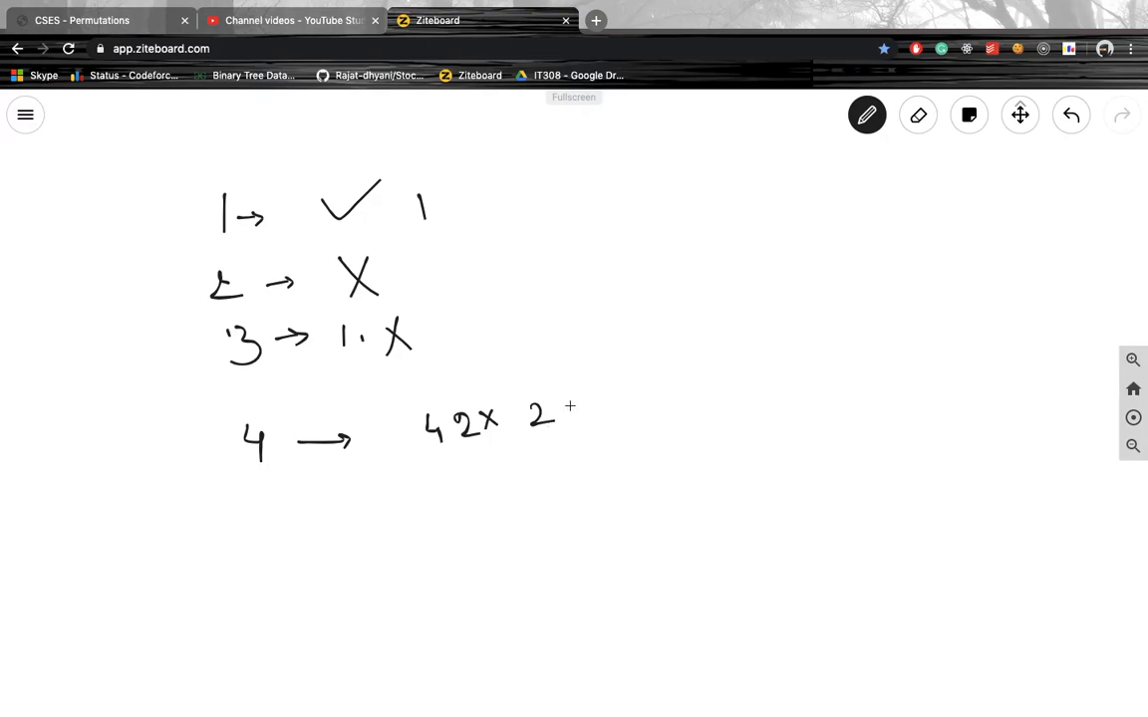
pyautogui.moveTo(558, 408); pyautogui.dragTo(573, 429)
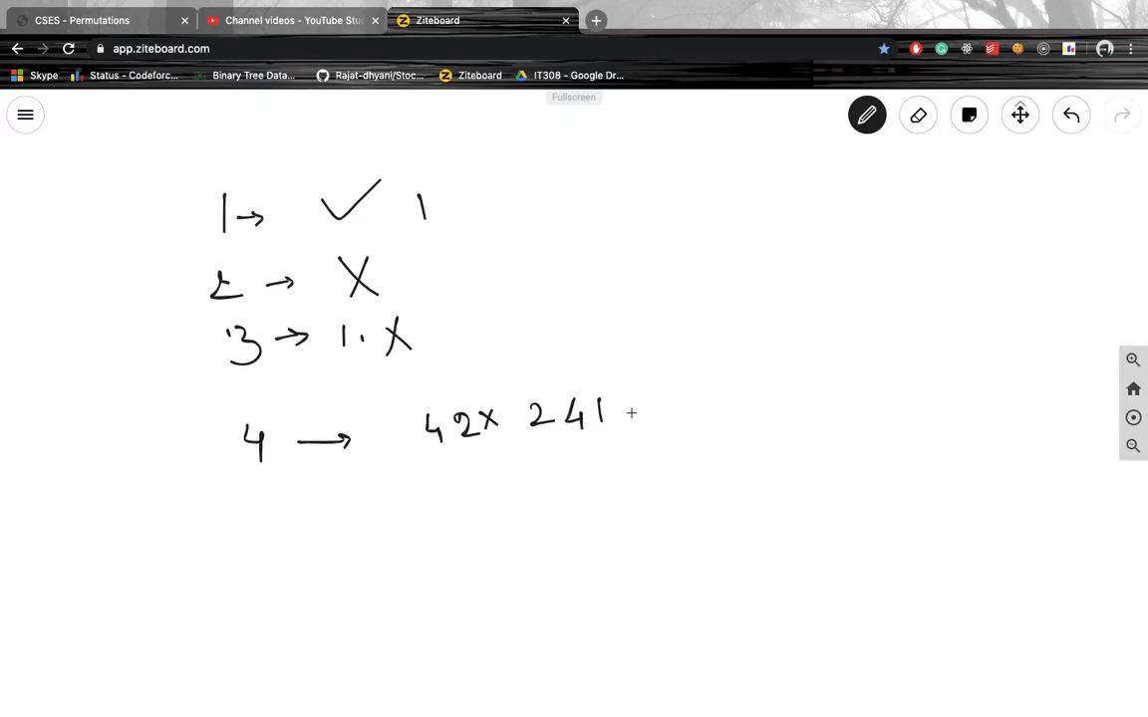
pyautogui.moveTo(618, 403)
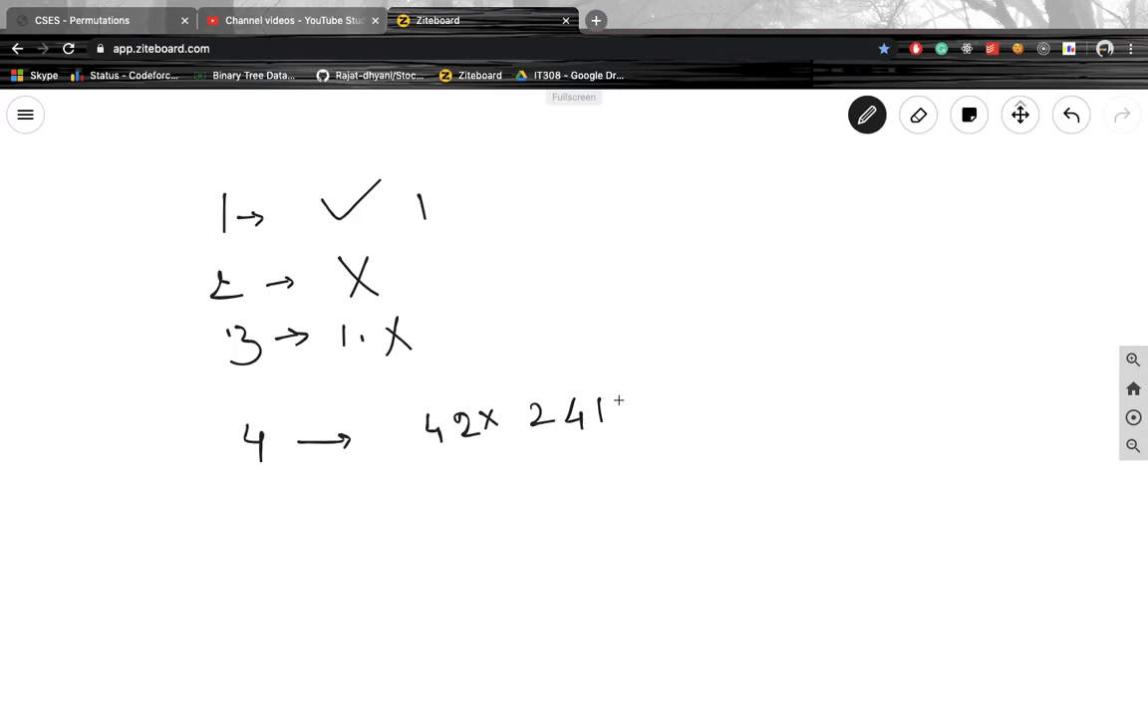
pyautogui.moveTo(622, 398); pyautogui.dragTo(633, 433)
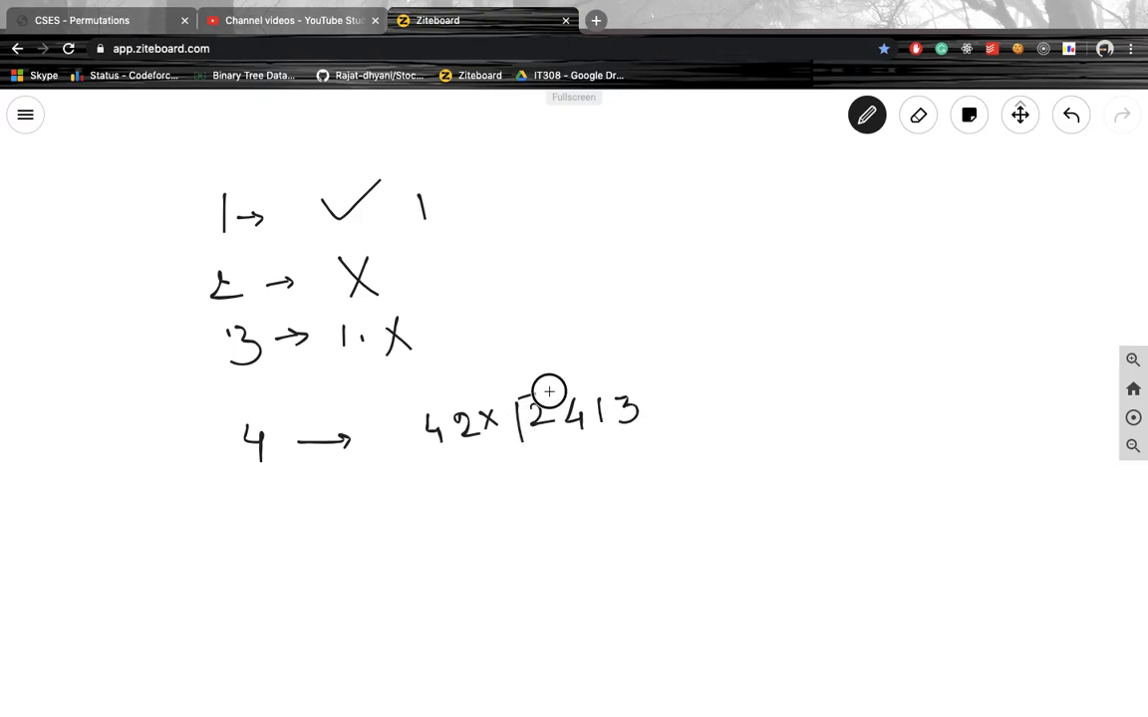
# Box 2 4 1 3, add arrows labelled e and o beneath, and write odd/even labels.
pyautogui.moveTo(518, 384); pyautogui.dragTo(663, 438)
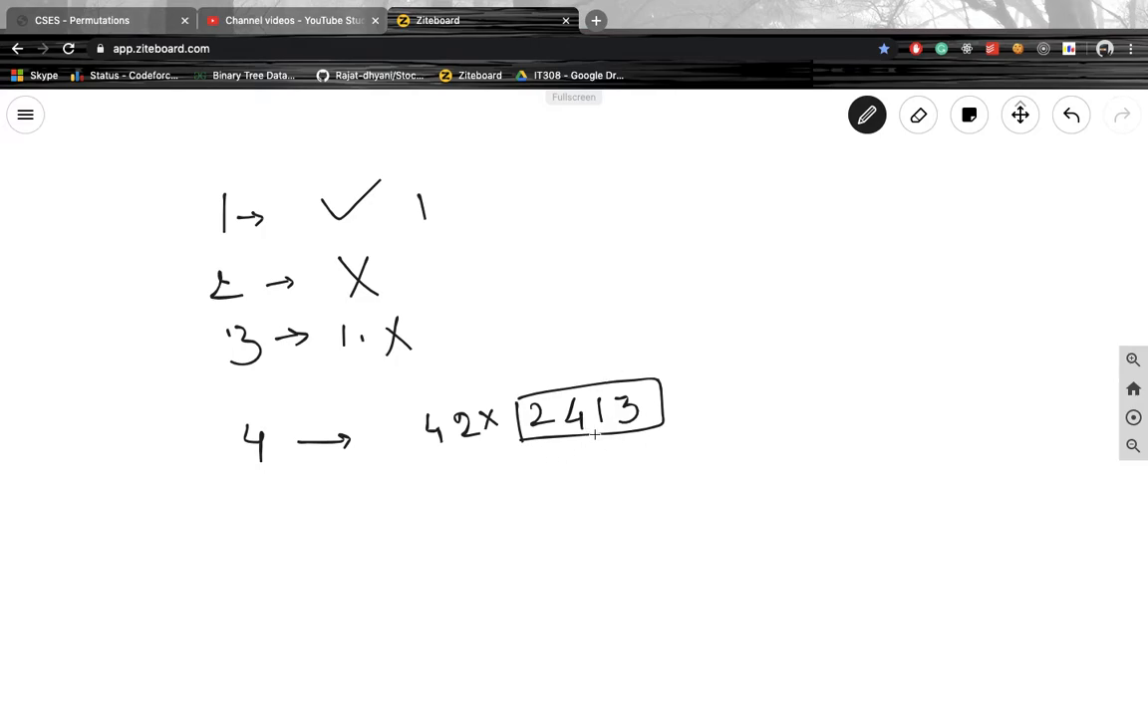
pyautogui.moveTo(538, 458); pyautogui.dragTo(545, 476)
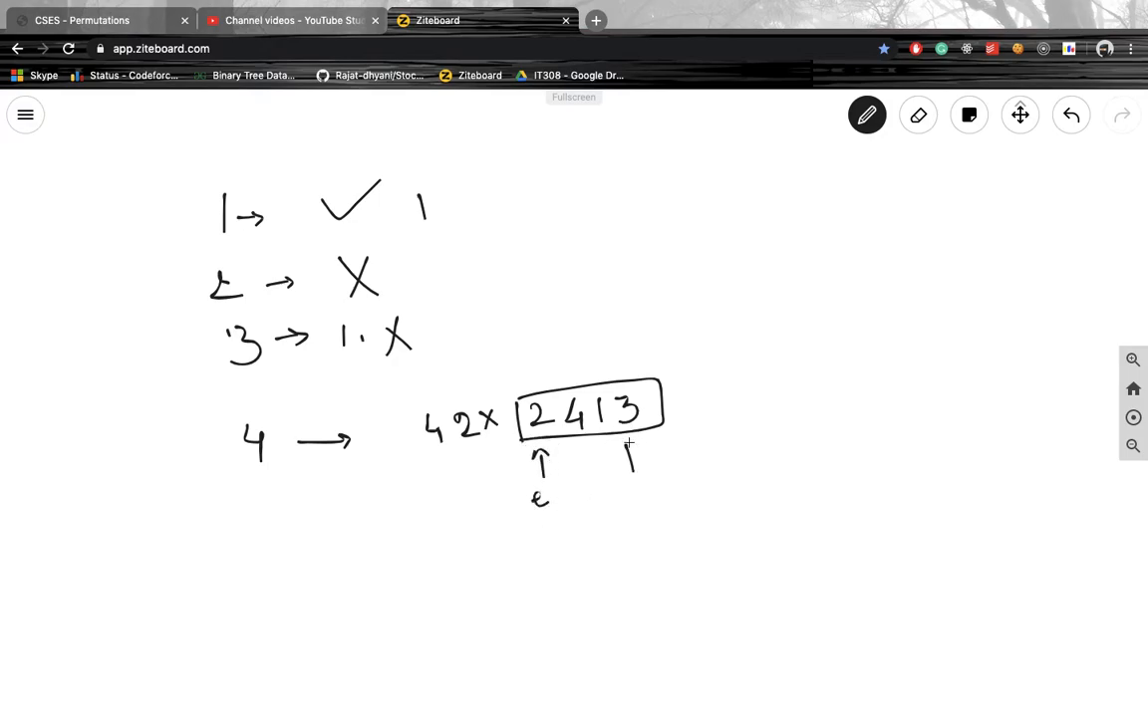
pyautogui.moveTo(625, 443); pyautogui.dragTo(641, 487)
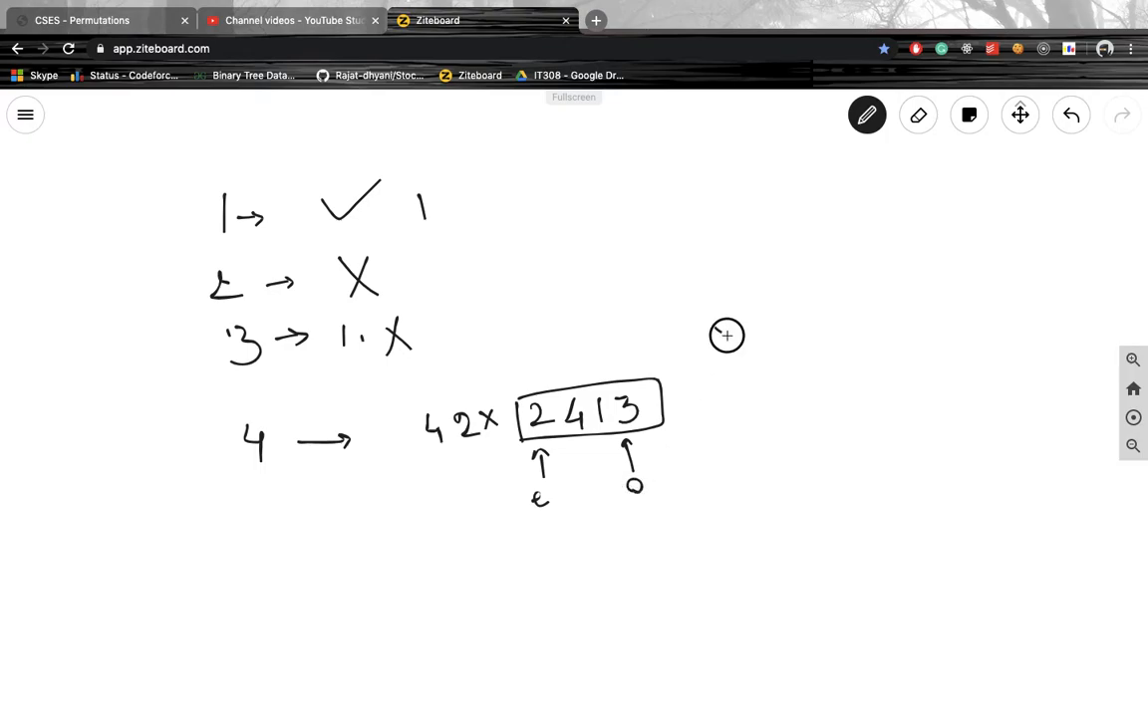
pyautogui.moveTo(709, 333); pyautogui.dragTo(745, 334)
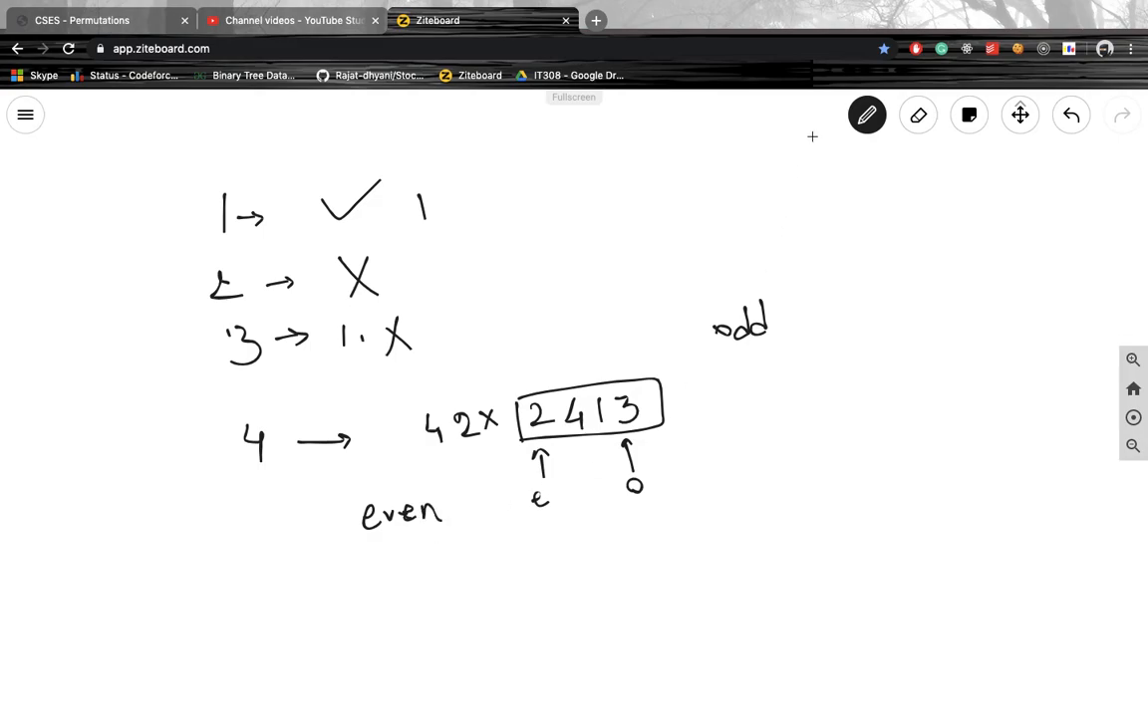
# Erase the case-4 arrow and crossed-out 4 2, then write 5 7 9 … after 2413.
pyautogui.click(917, 114)
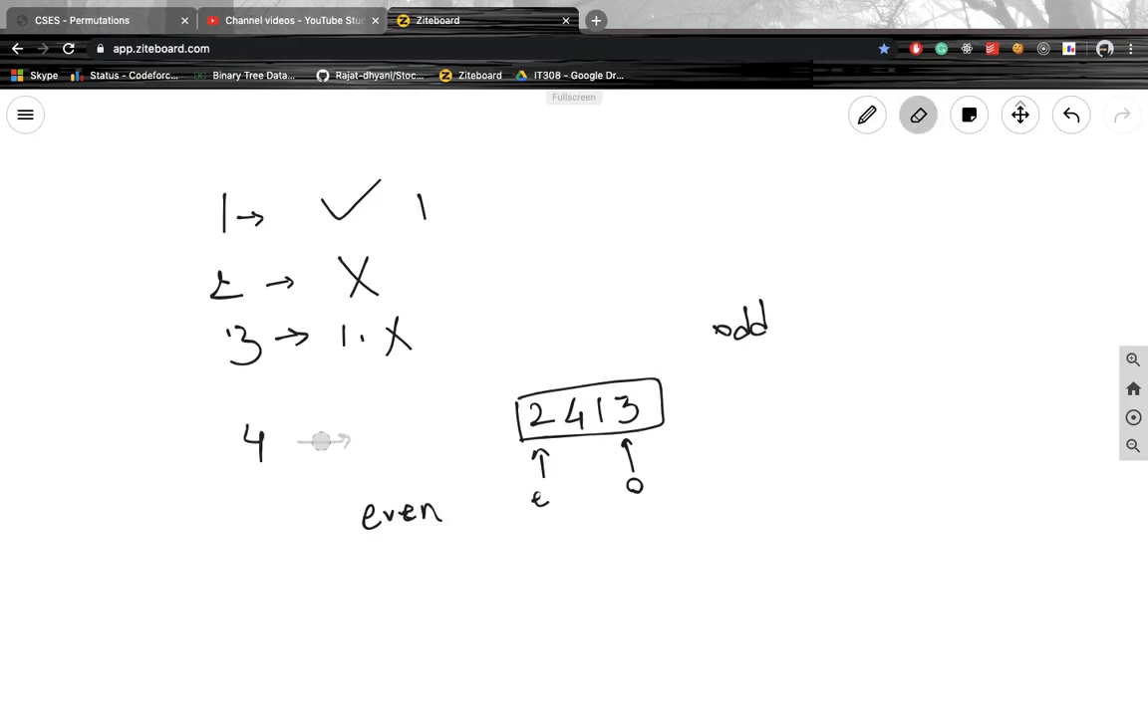
pyautogui.click(867, 115)
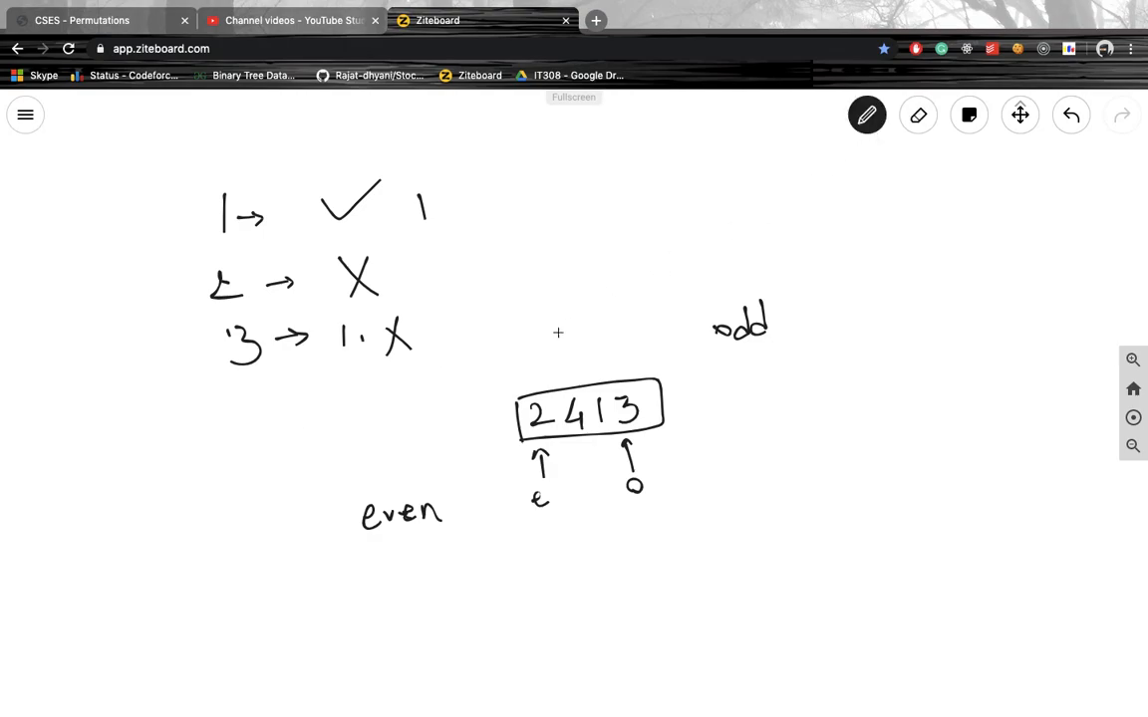
pyautogui.moveTo(671, 418)
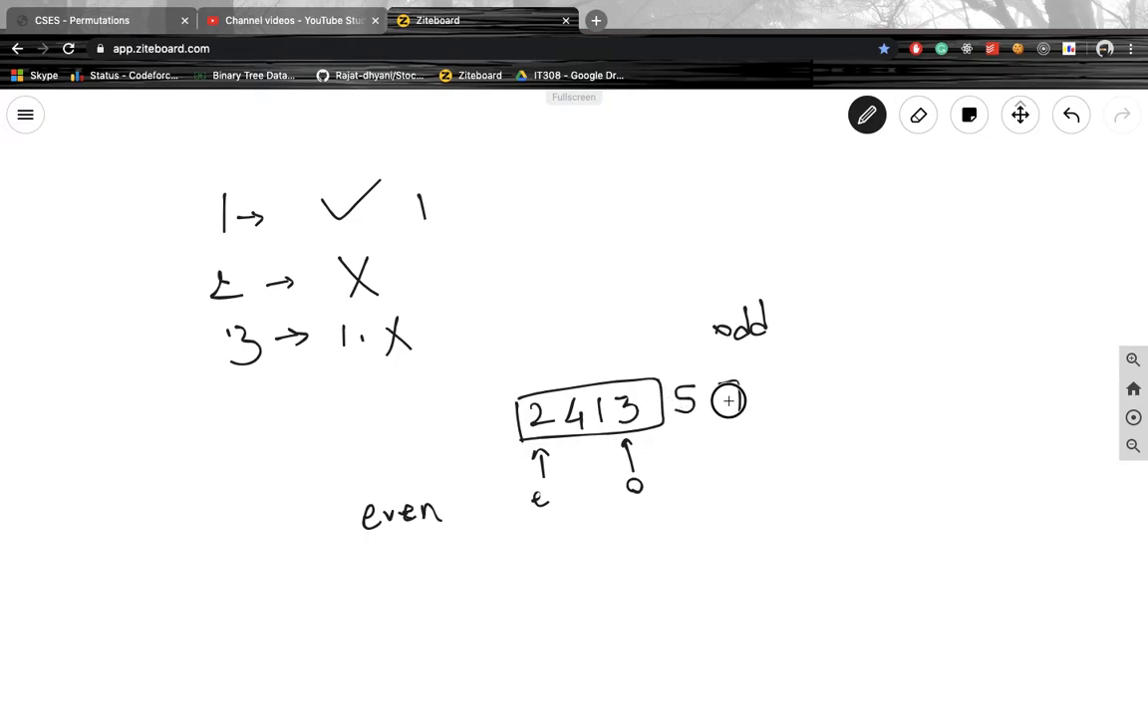
pyautogui.moveTo(717, 400); pyautogui.dragTo(832, 407)
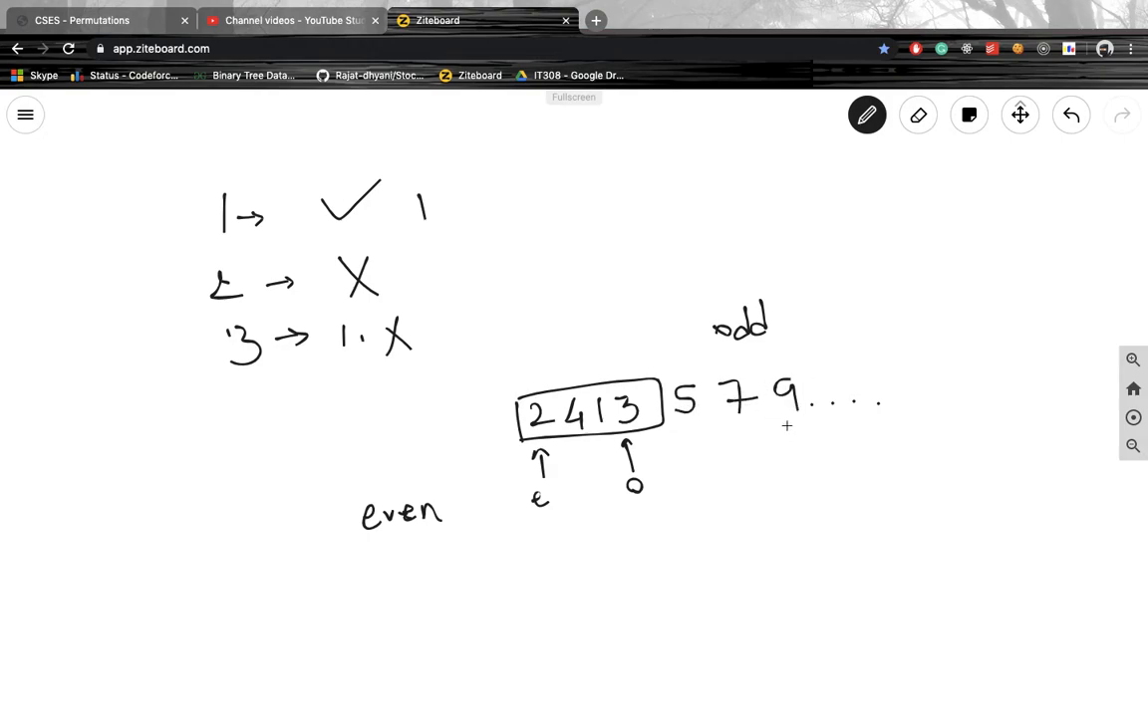
pyautogui.moveTo(693, 440)
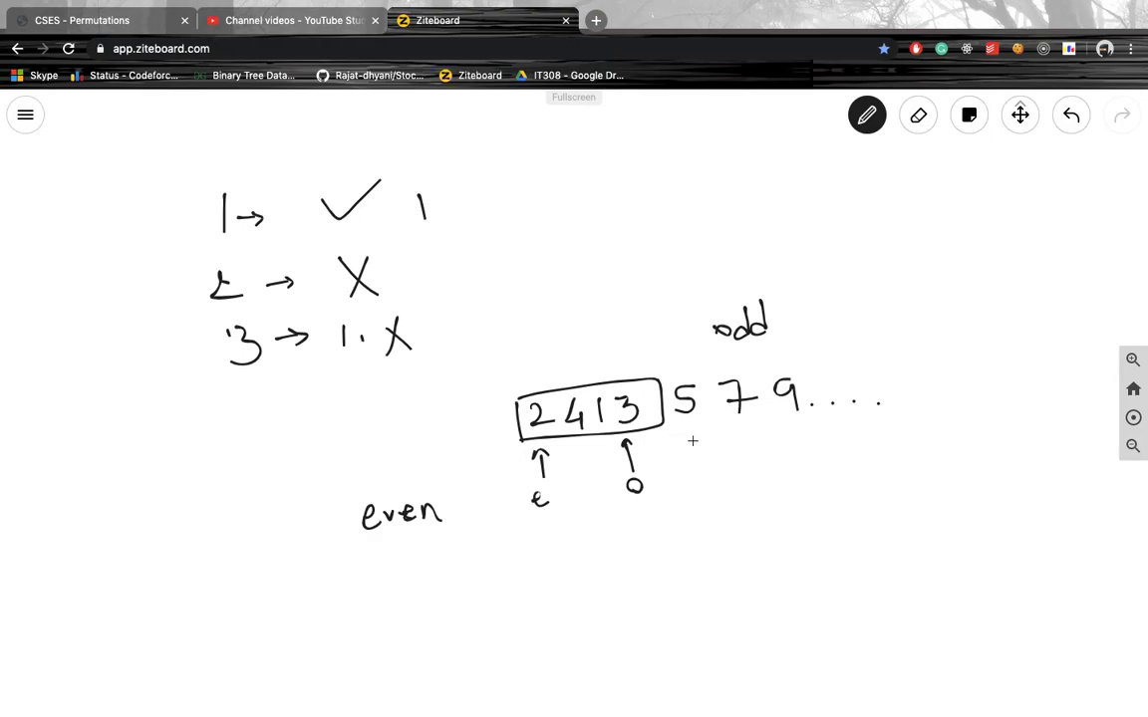
pyautogui.moveTo(640, 370)
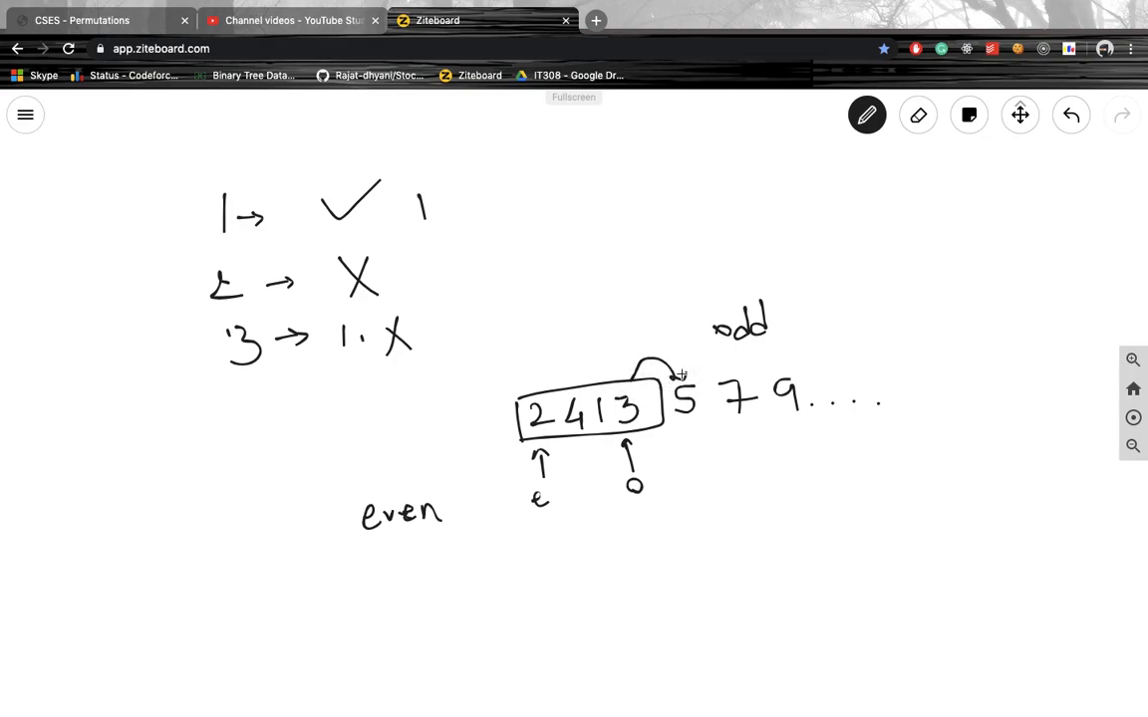
# Add a curved arrow by the 6, underline the sequence, and handwrite 'greedy' below.
pyautogui.moveTo(658, 384); pyautogui.dragTo(648, 354)
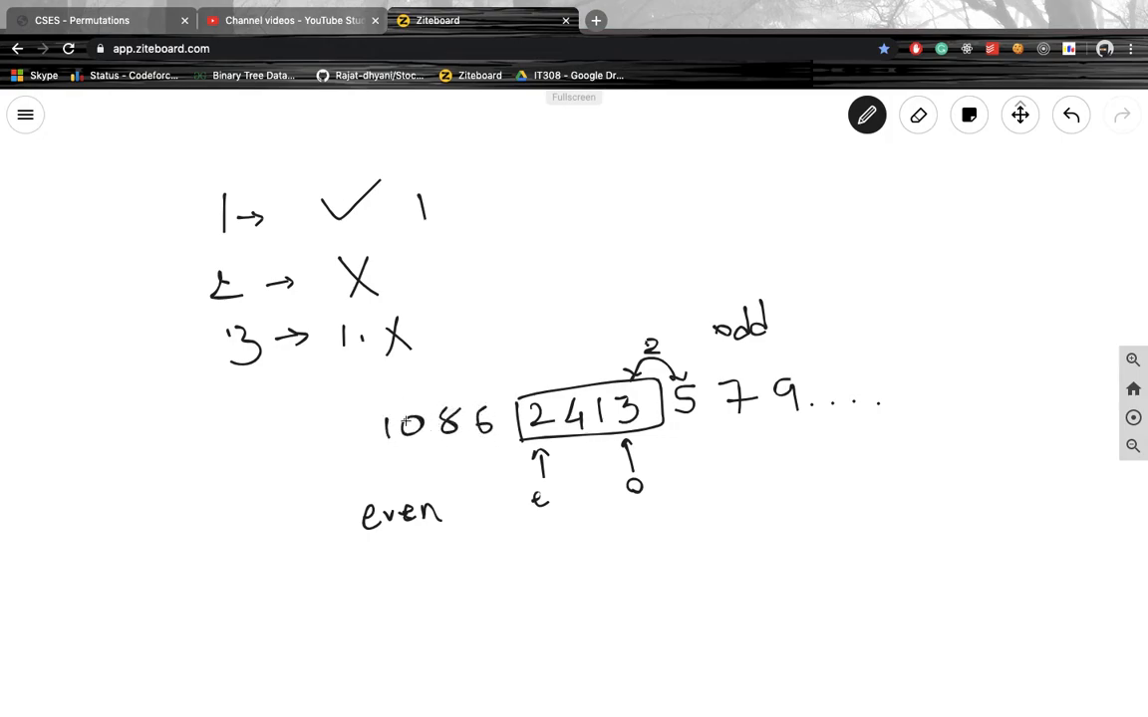
pyautogui.moveTo(314, 441); pyautogui.dragTo(354, 441)
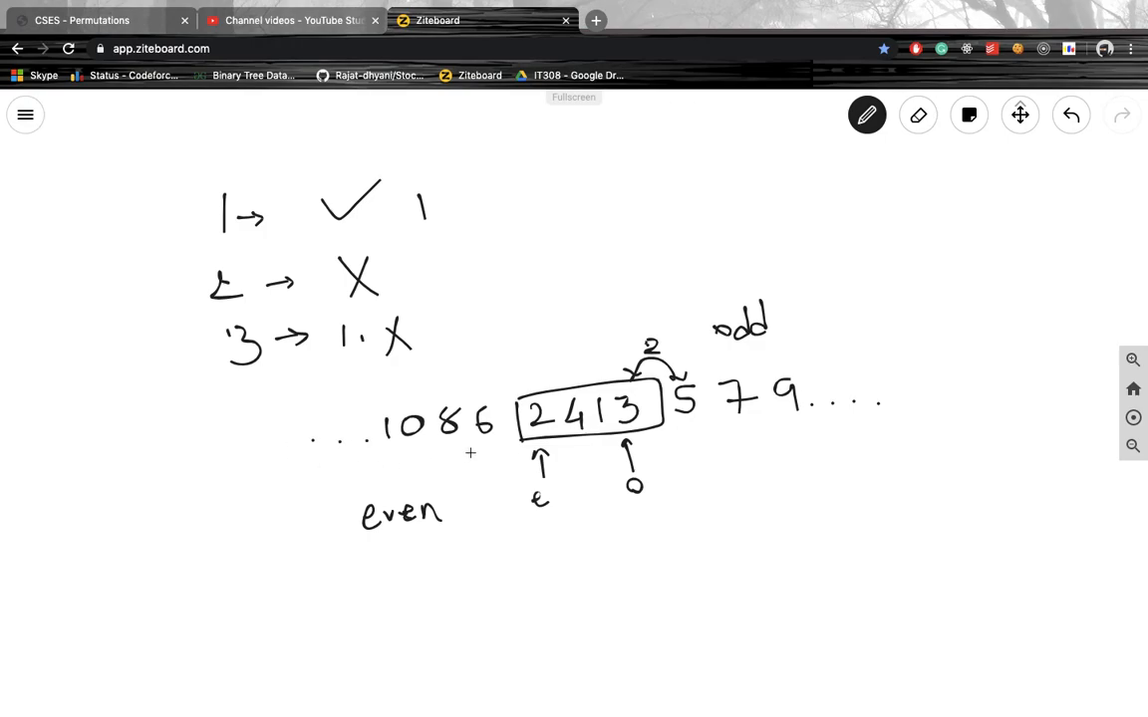
pyautogui.moveTo(474, 384)
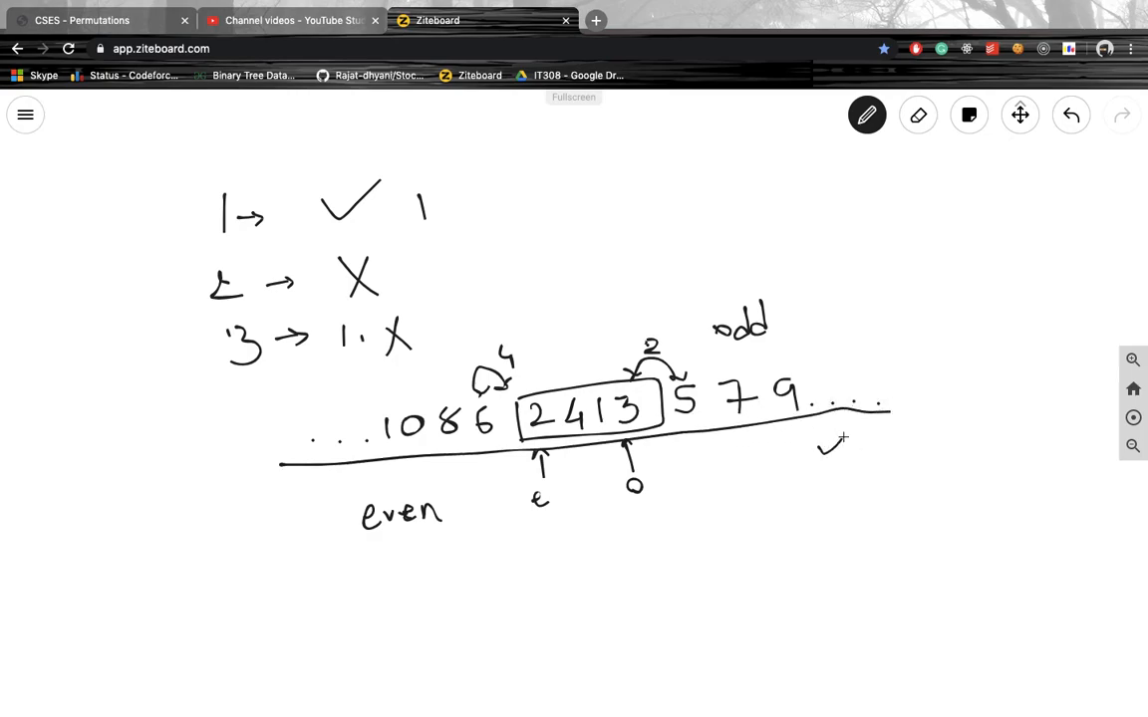
pyautogui.moveTo(832, 505)
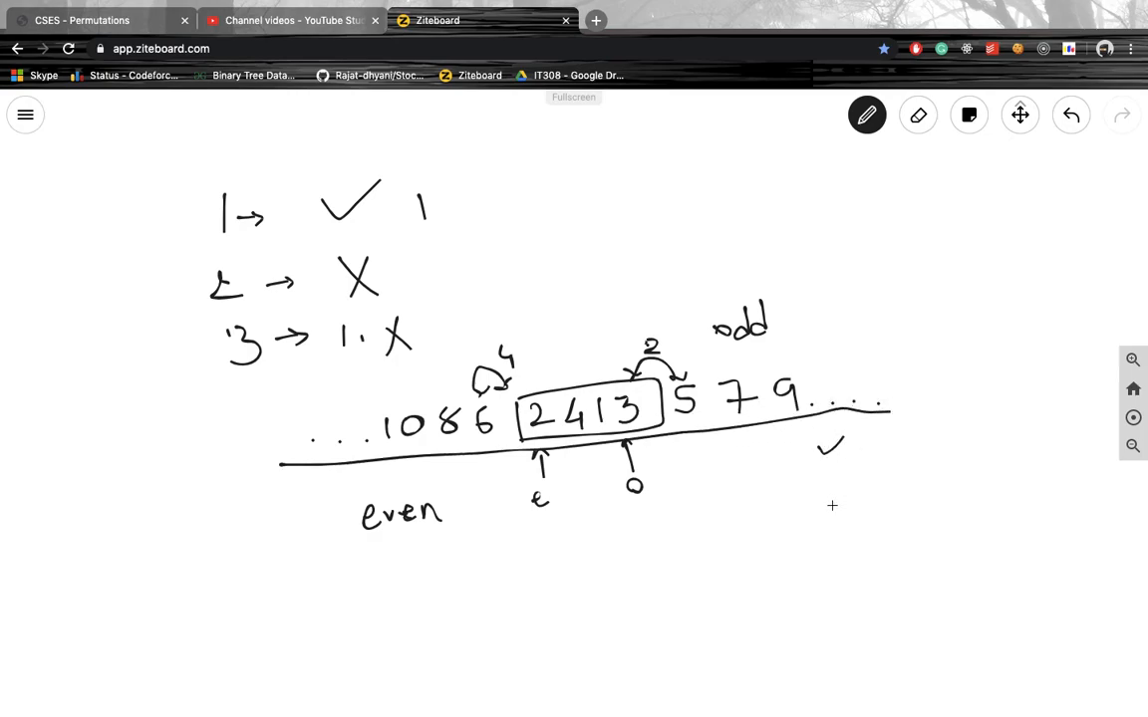
pyautogui.moveTo(795, 523); pyautogui.dragTo(808, 553)
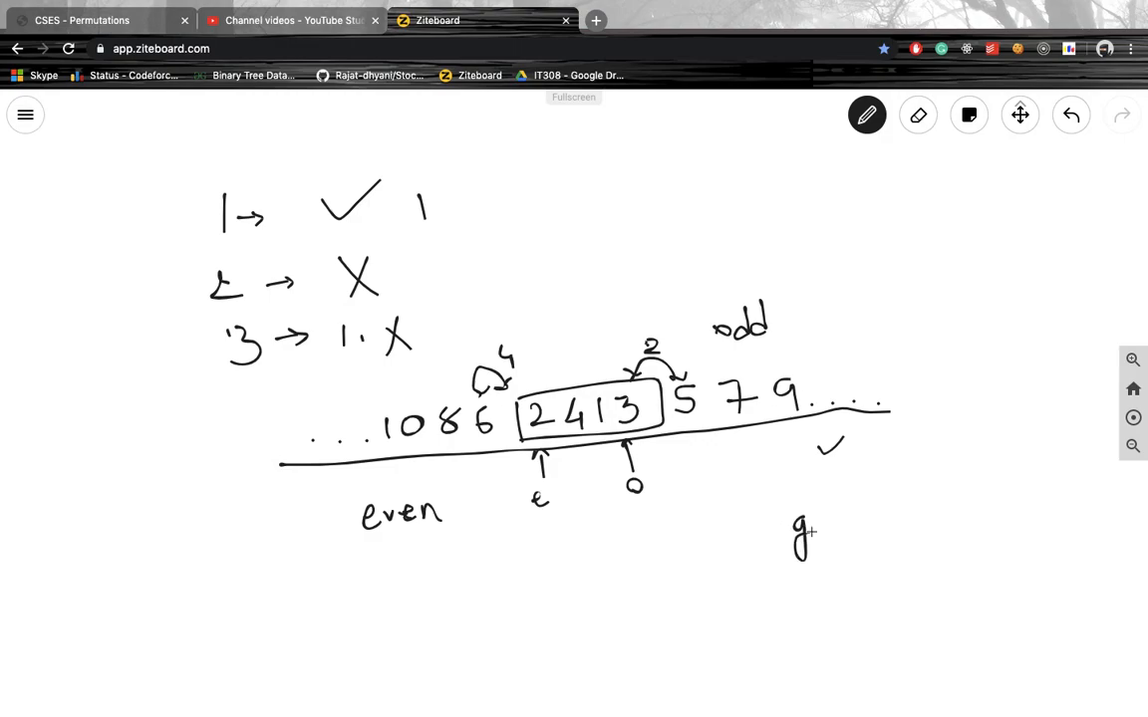
pyautogui.moveTo(817, 528); pyautogui.dragTo(847, 523)
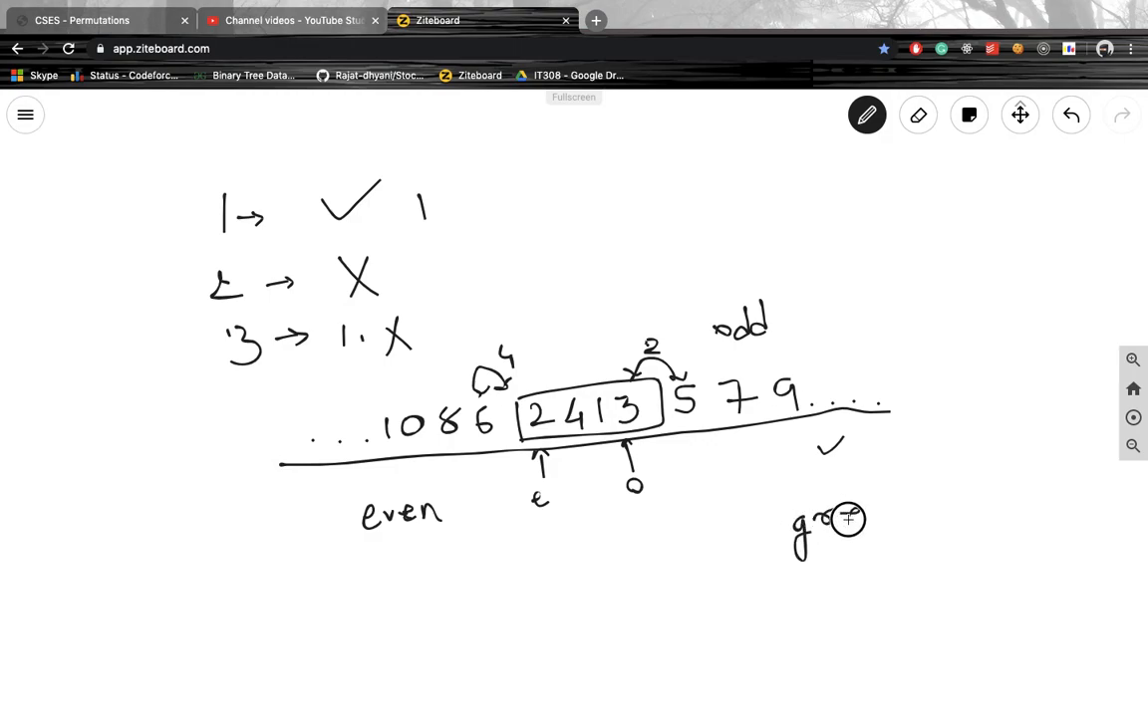
pyautogui.moveTo(847, 518); pyautogui.dragTo(887, 513)
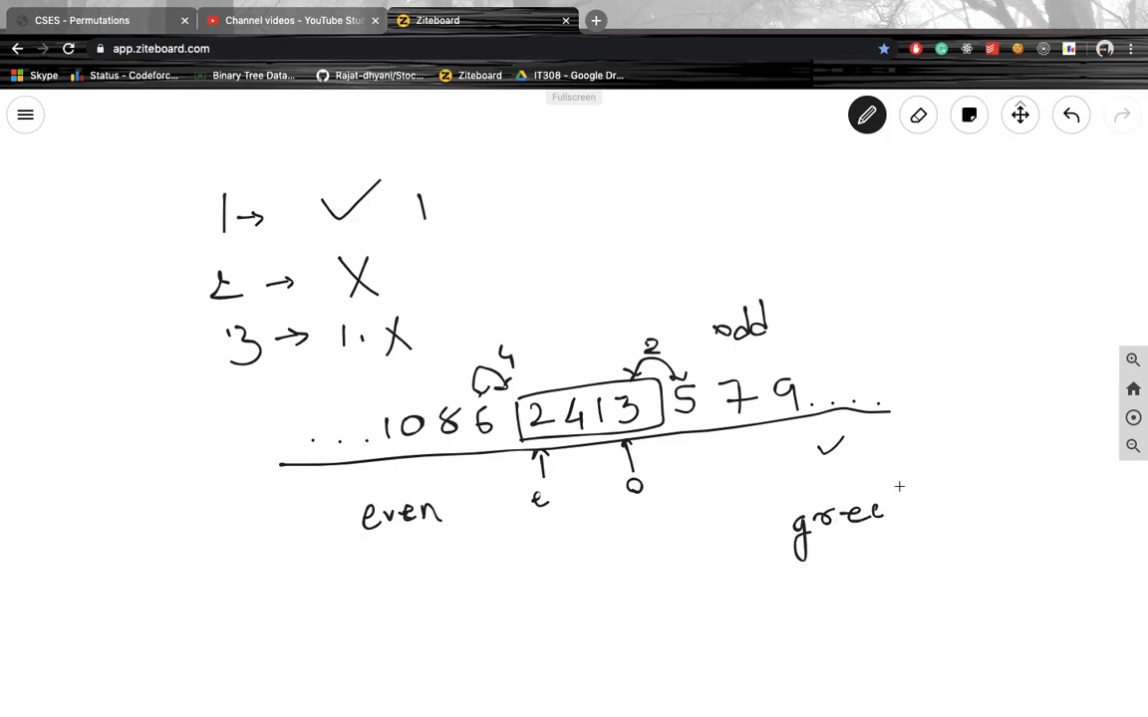
pyautogui.moveTo(886, 518); pyautogui.dragTo(916, 553)
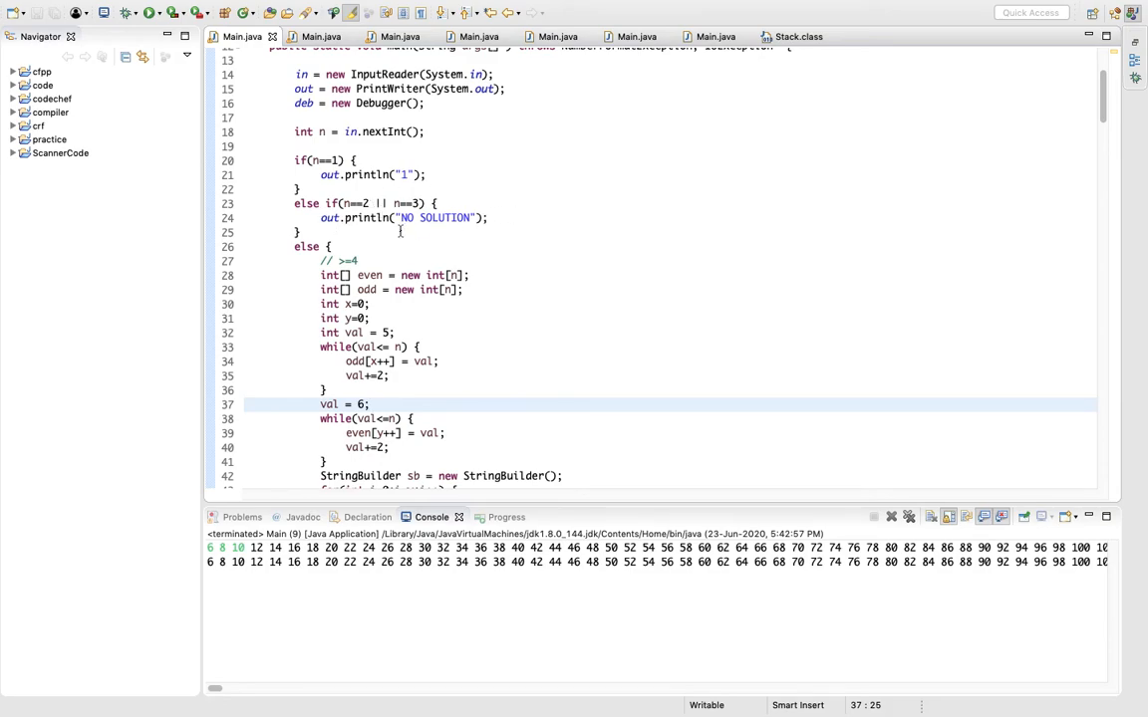
# Scroll Main.java down to the else branch building the even and odd arrays.
pyautogui.scroll(-3)
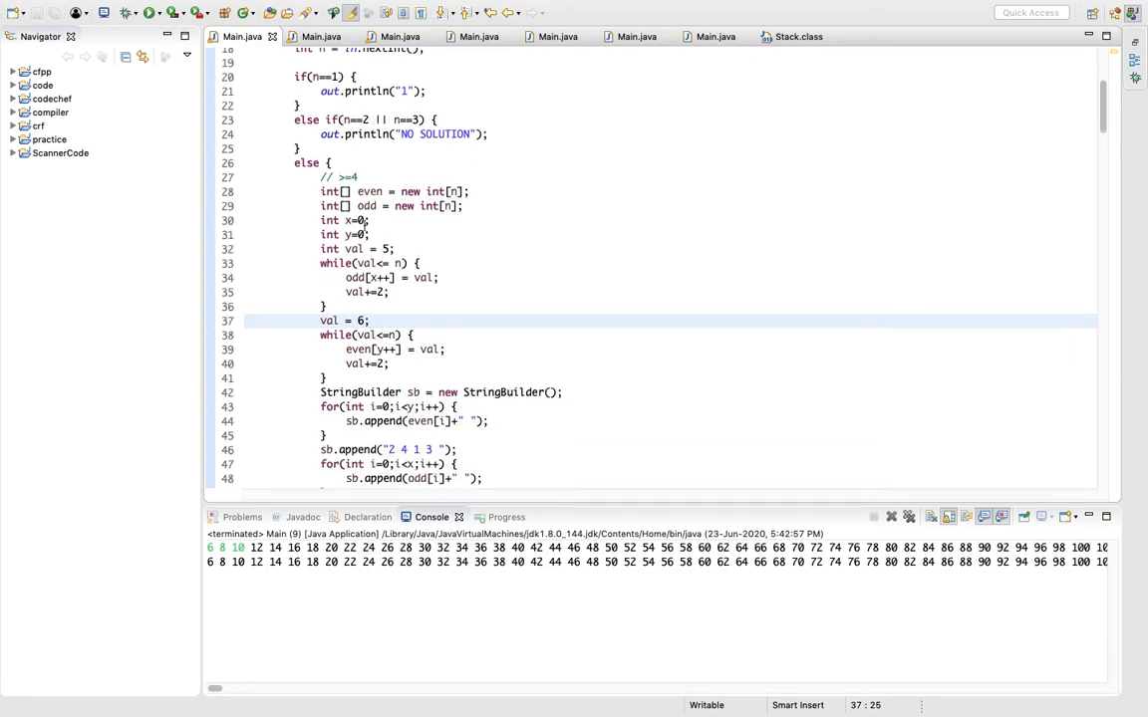
pyautogui.click(463, 191)
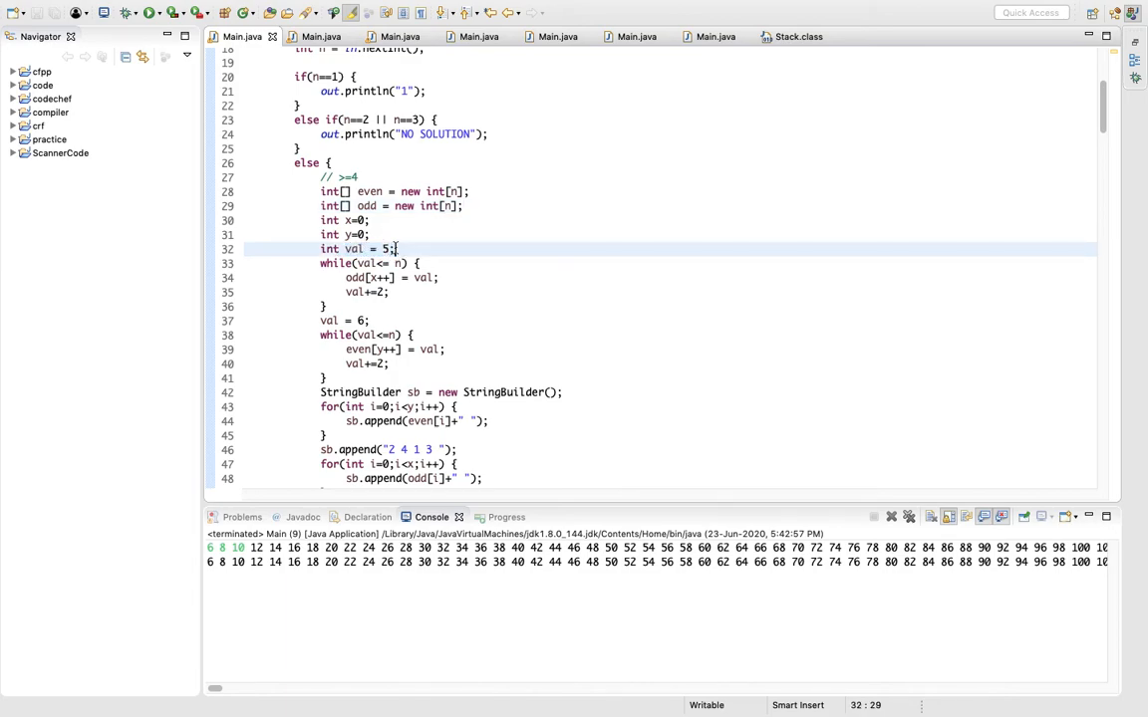
pyautogui.click(383, 335)
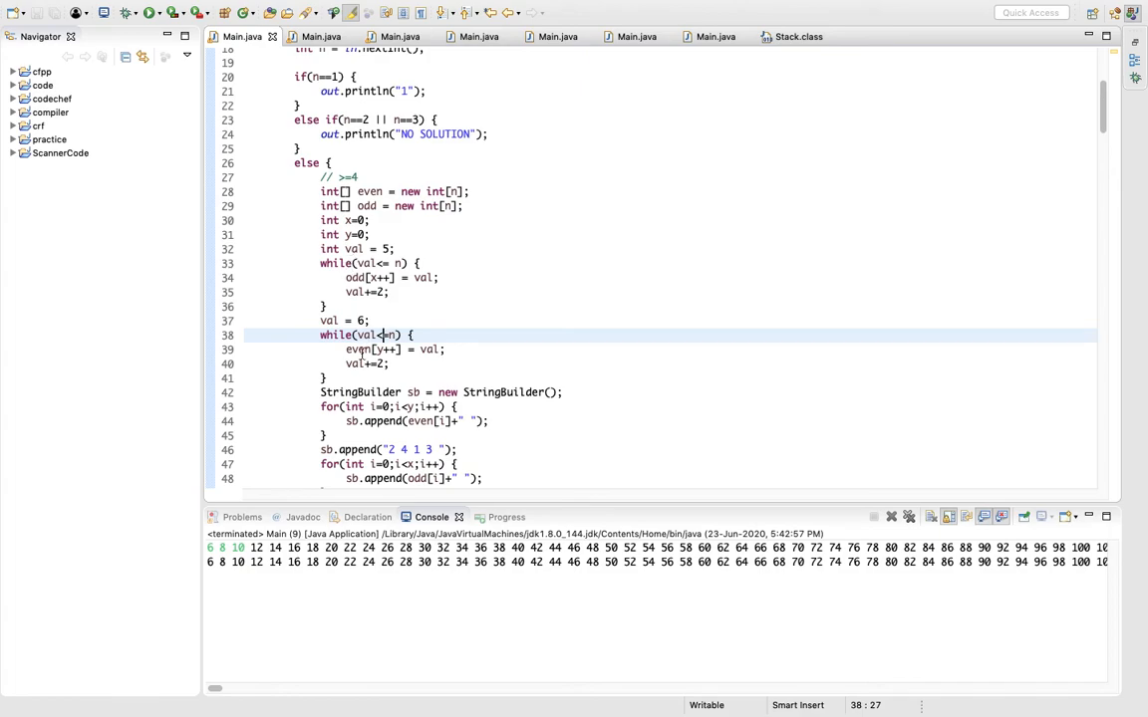
pyautogui.click(364, 320)
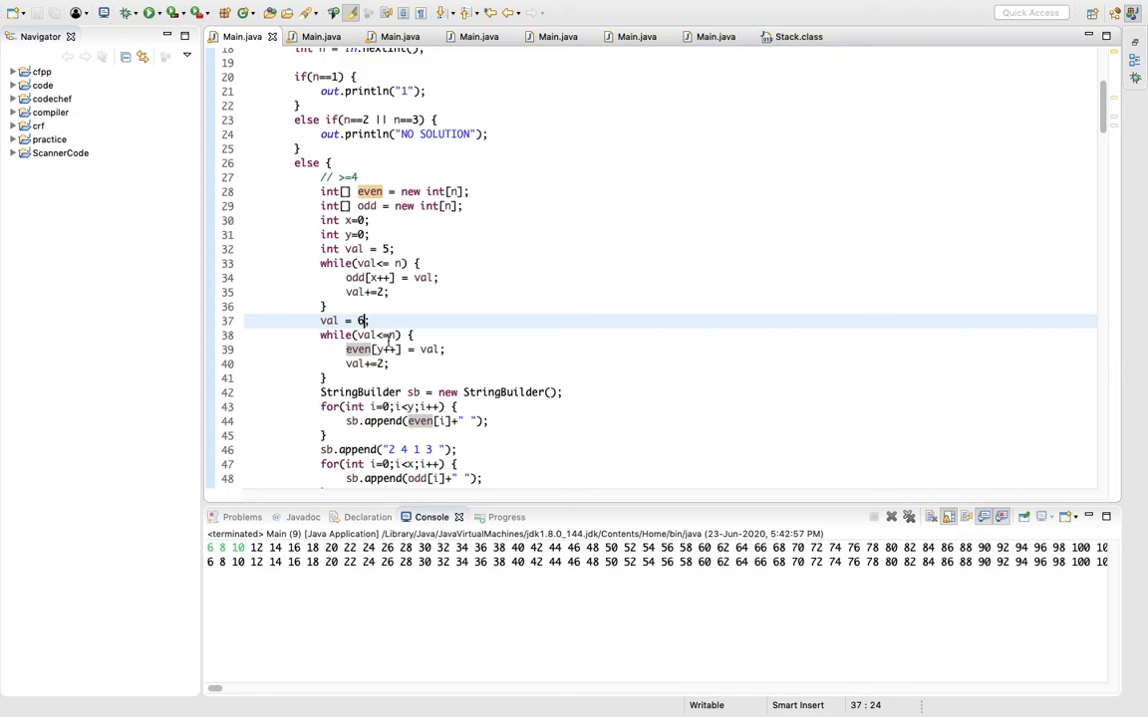
pyautogui.click(368, 364)
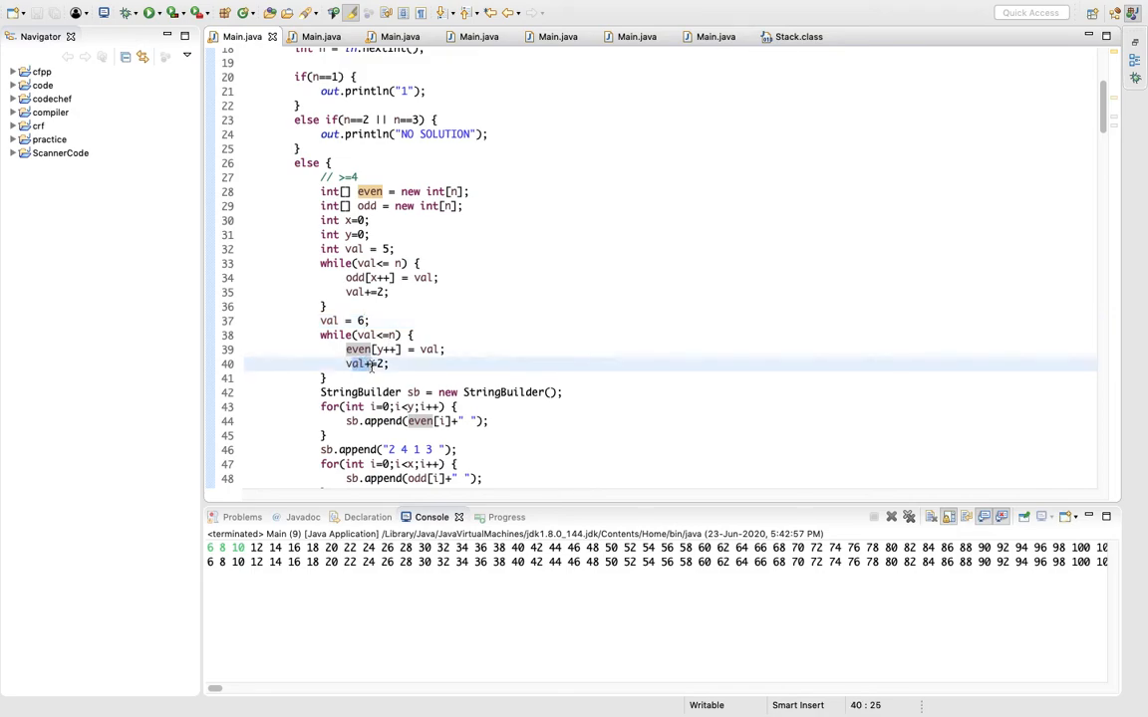
pyautogui.click(448, 348)
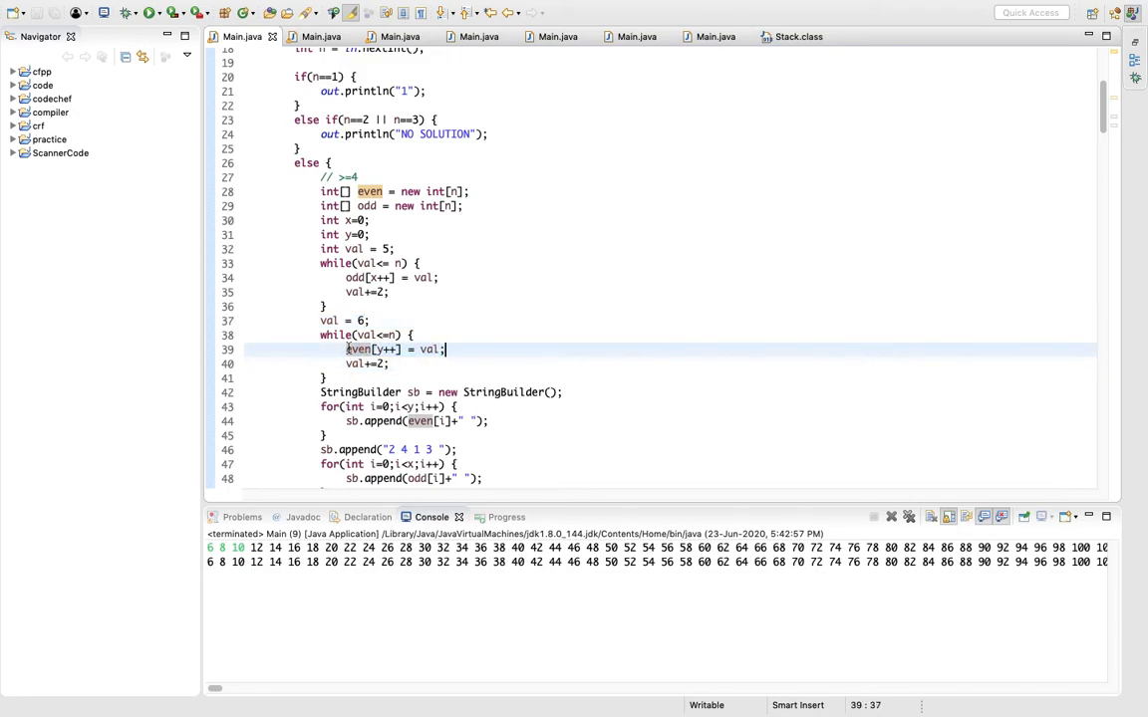
pyautogui.click(438, 278)
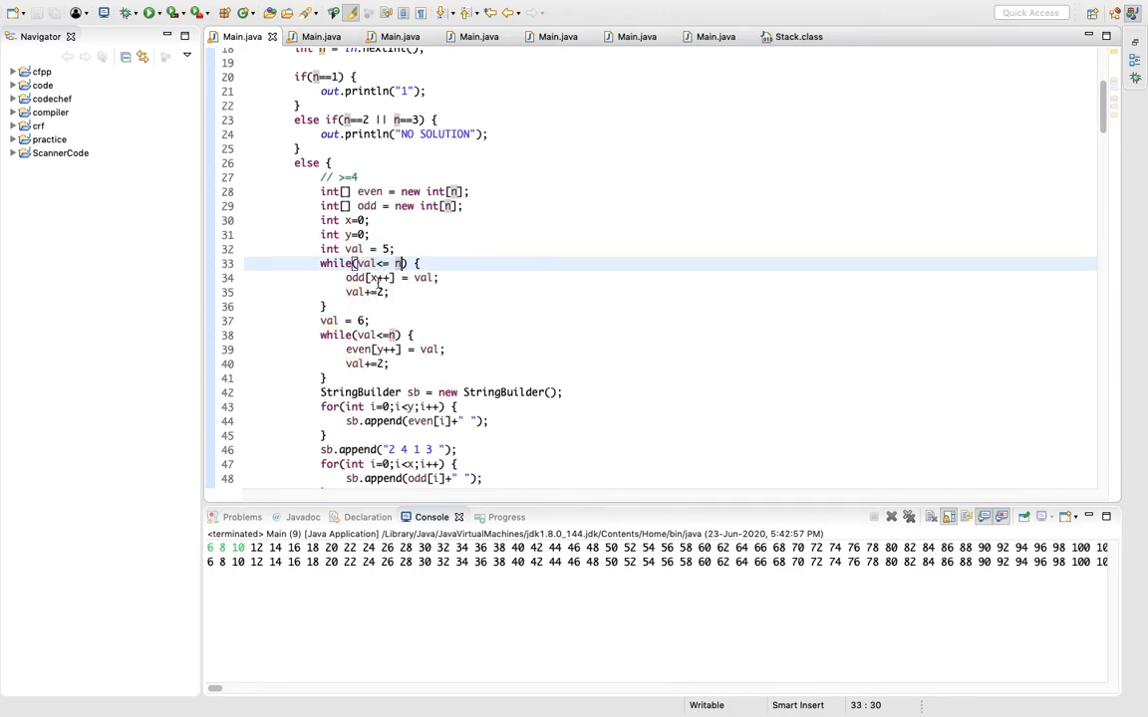
pyautogui.click(392, 292)
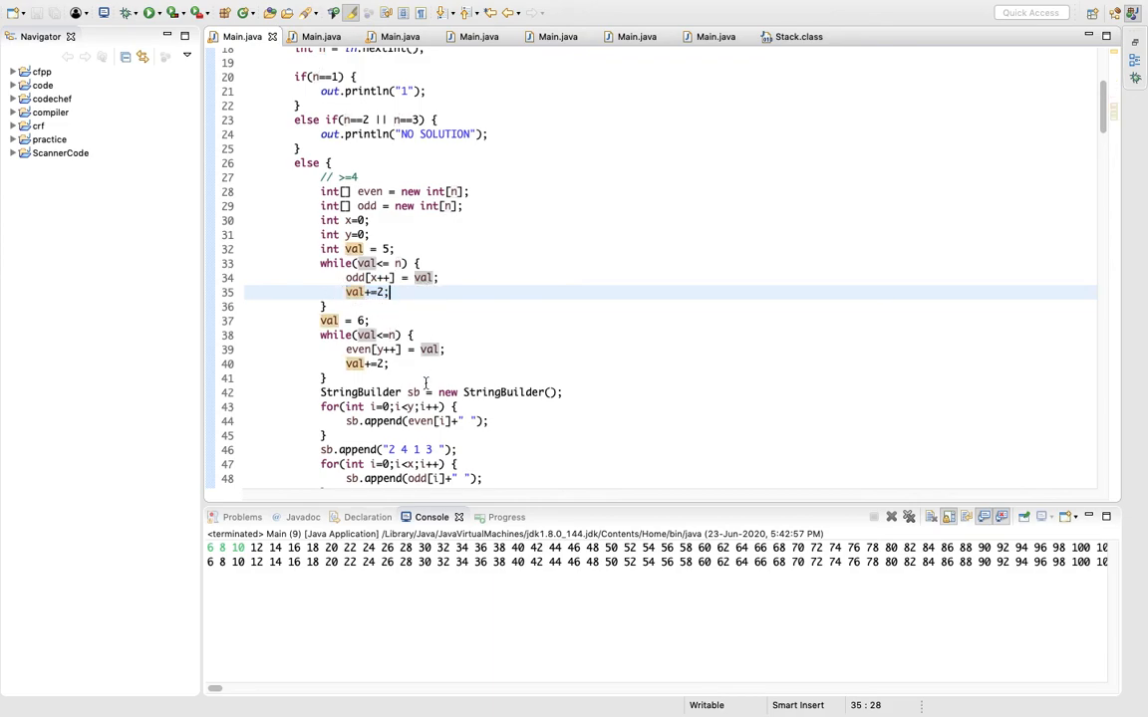
pyautogui.click(327, 378)
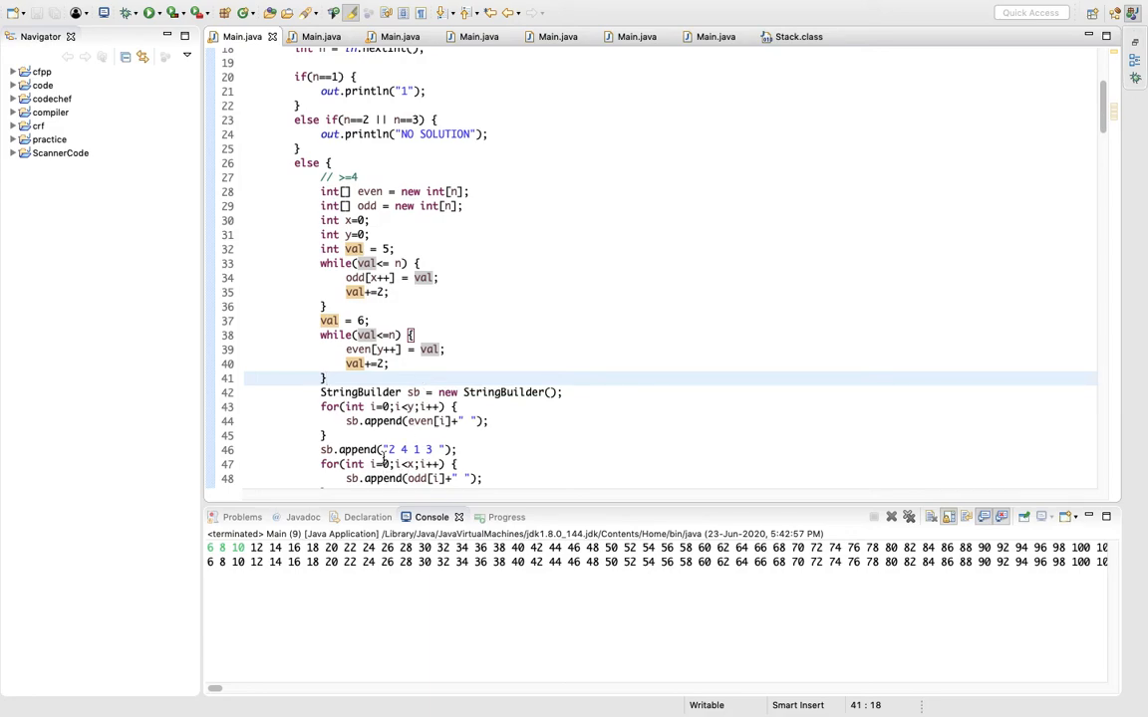
pyautogui.scroll(-3)
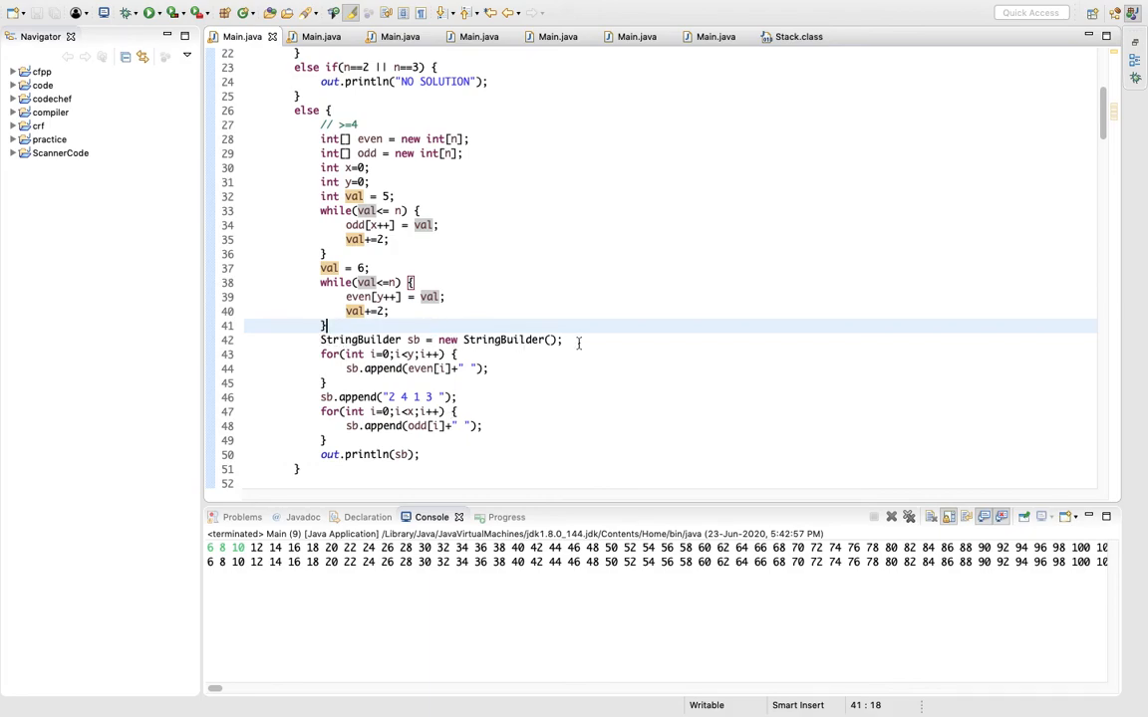
pyautogui.moveTo(566, 402)
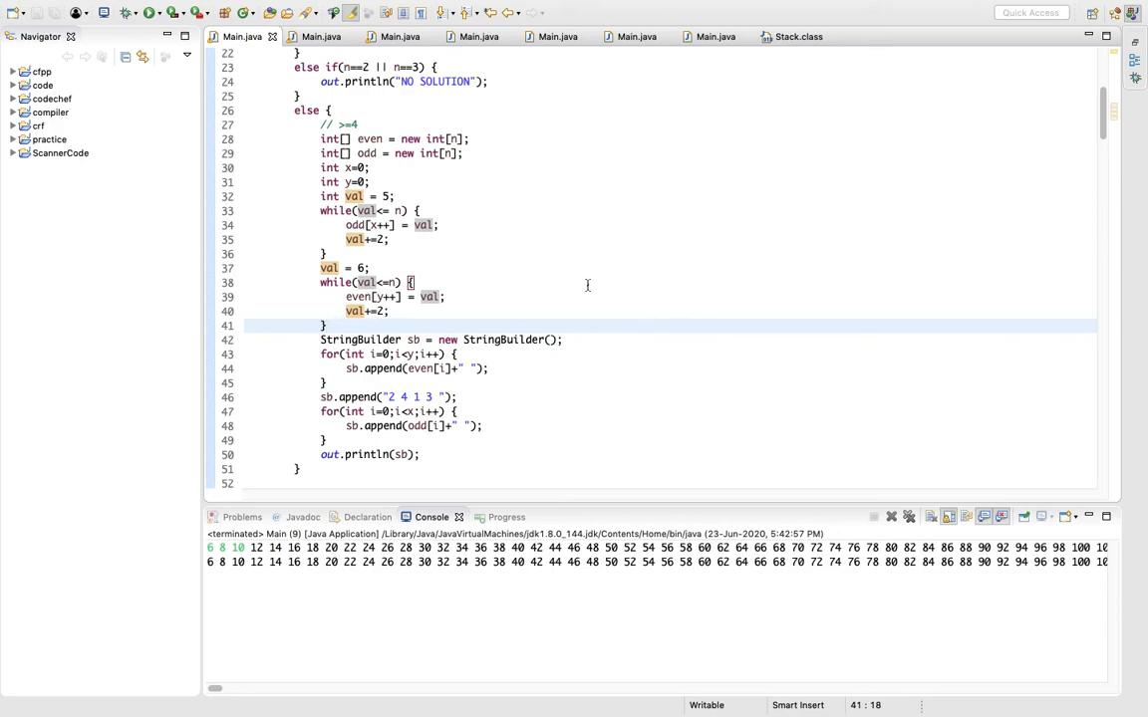
pyautogui.moveTo(369, 367)
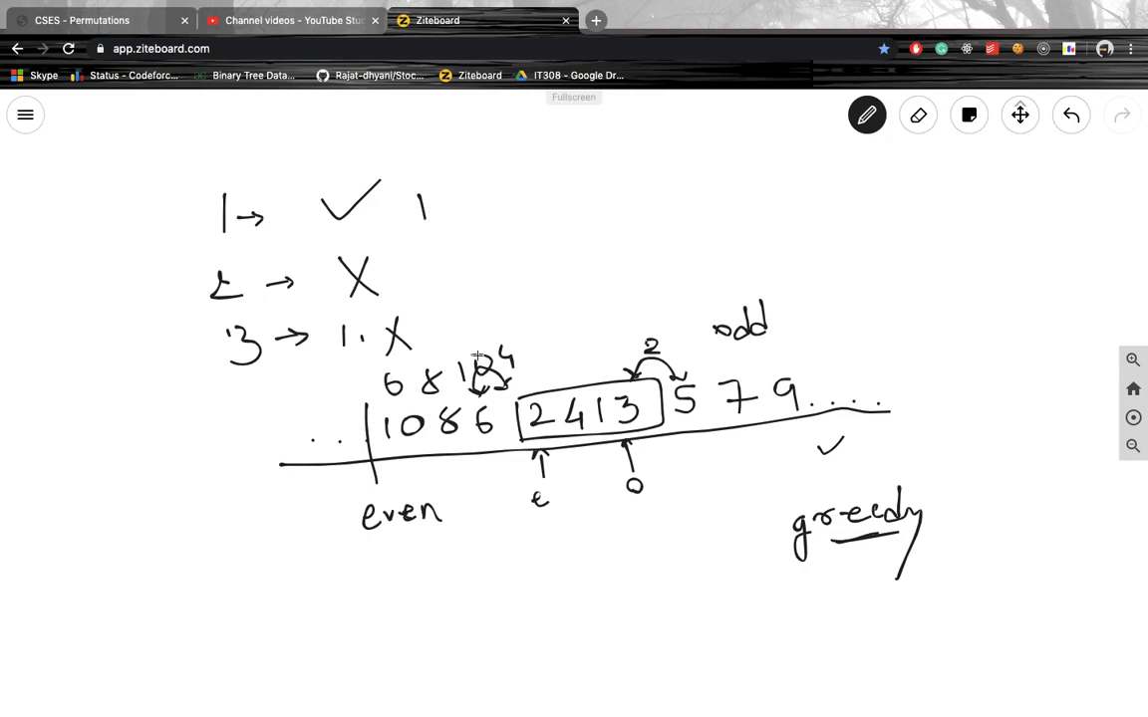
pyautogui.moveTo(685, 367)
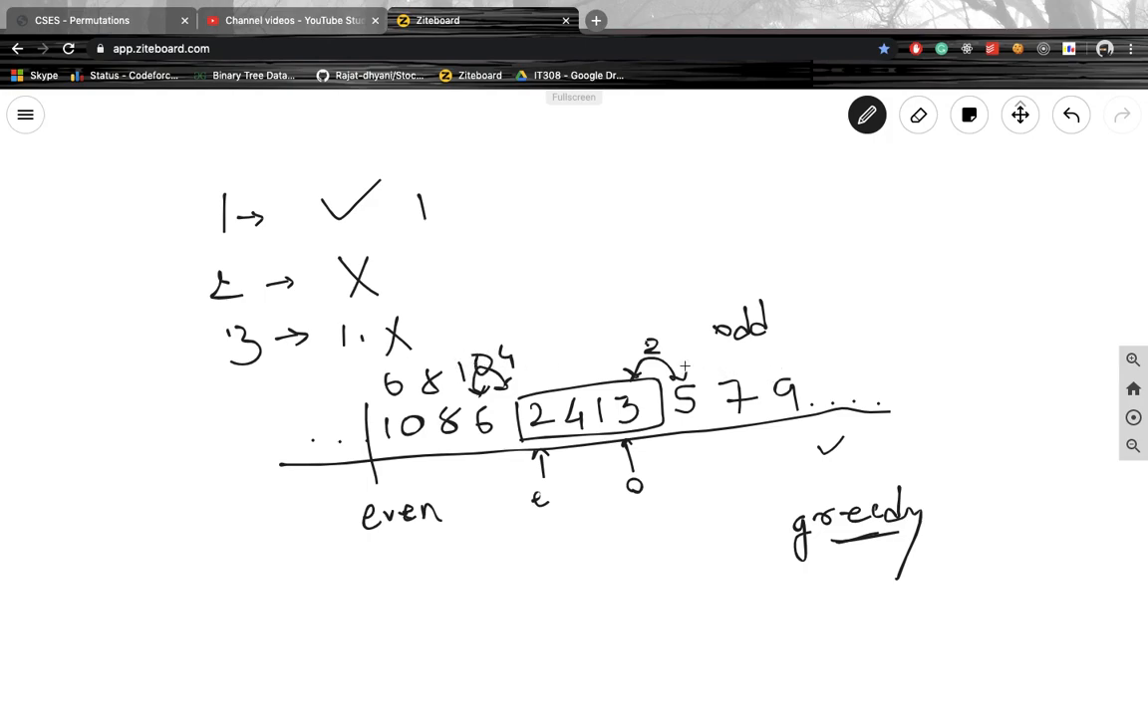
# Draw a pen stroke above the sequence marking the even-number side.
pyautogui.moveTo(682, 370); pyautogui.dragTo(800, 357)
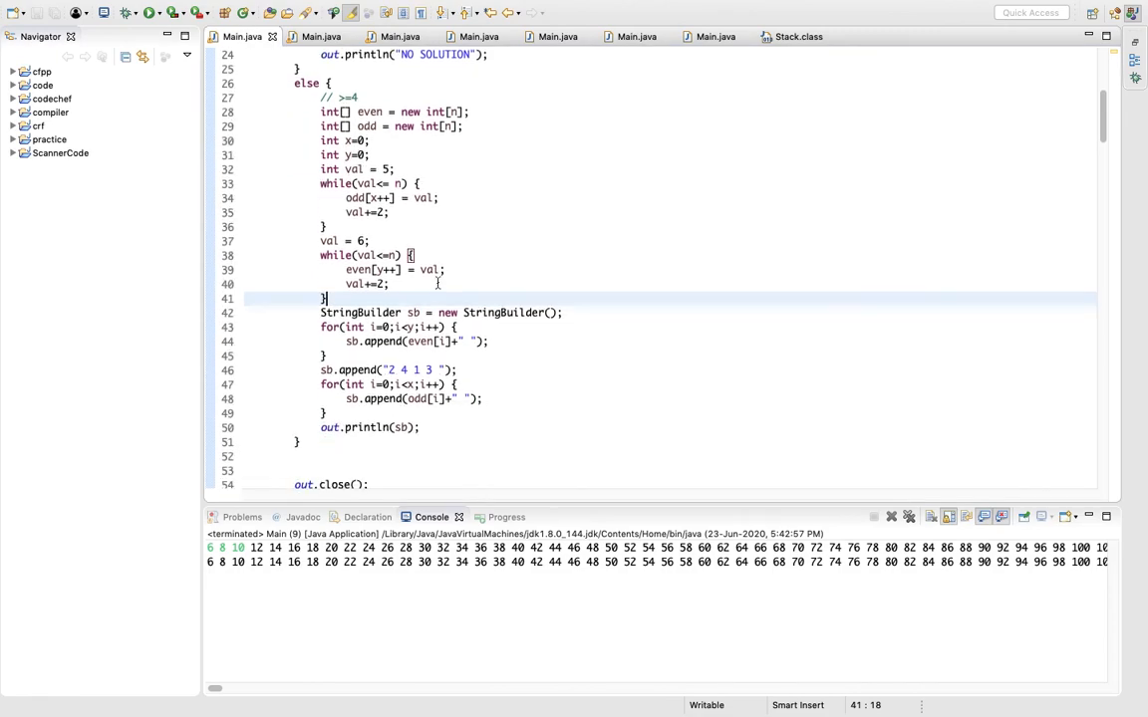
# Scroll Main.java up to the n==1 and n==2-or-3 branches and array loops.
pyautogui.scroll(3)
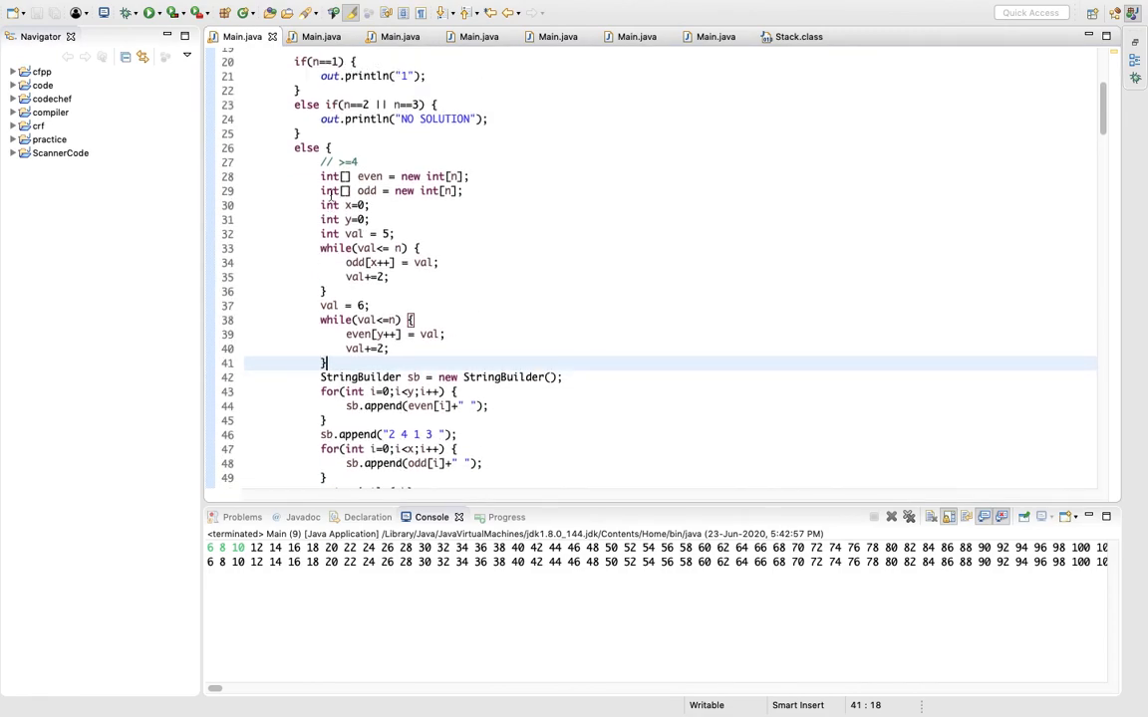